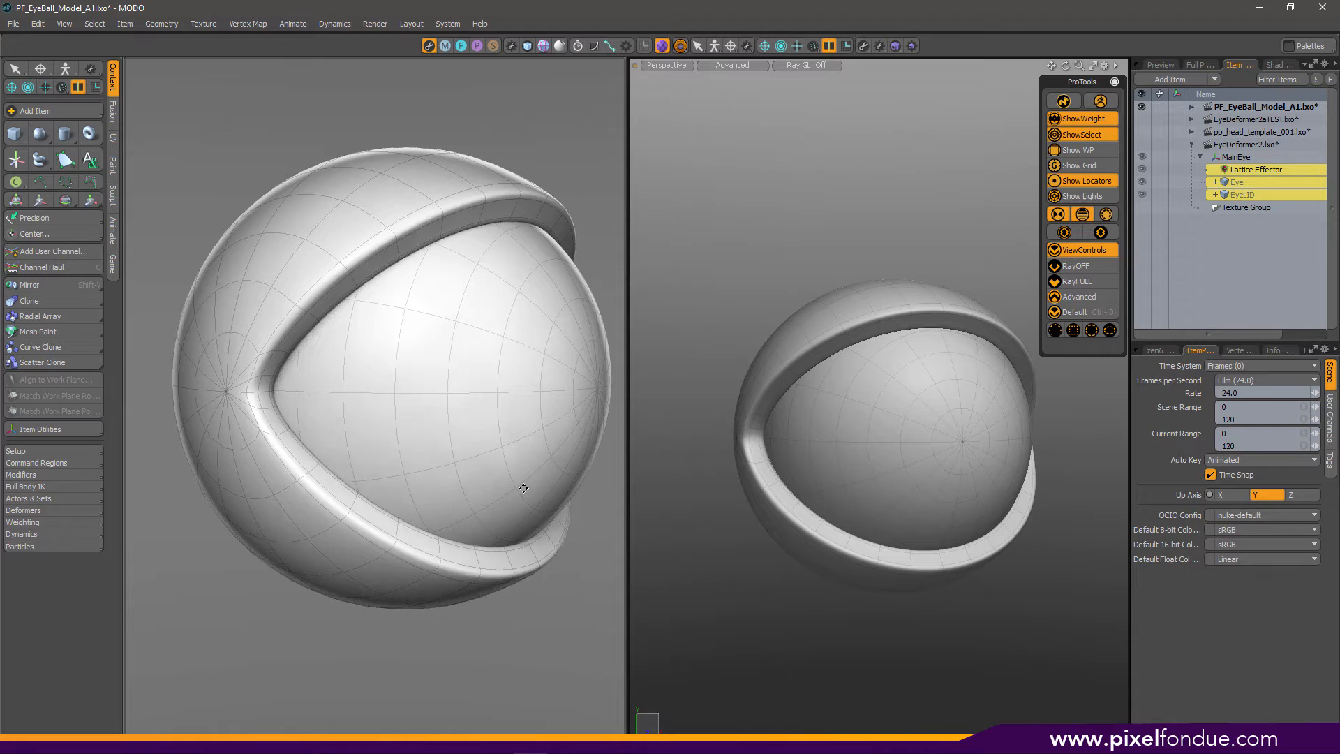
# Turn on Show Lights in the ProTools palette for the eyeball viewport
pyautogui.click(1083, 195)
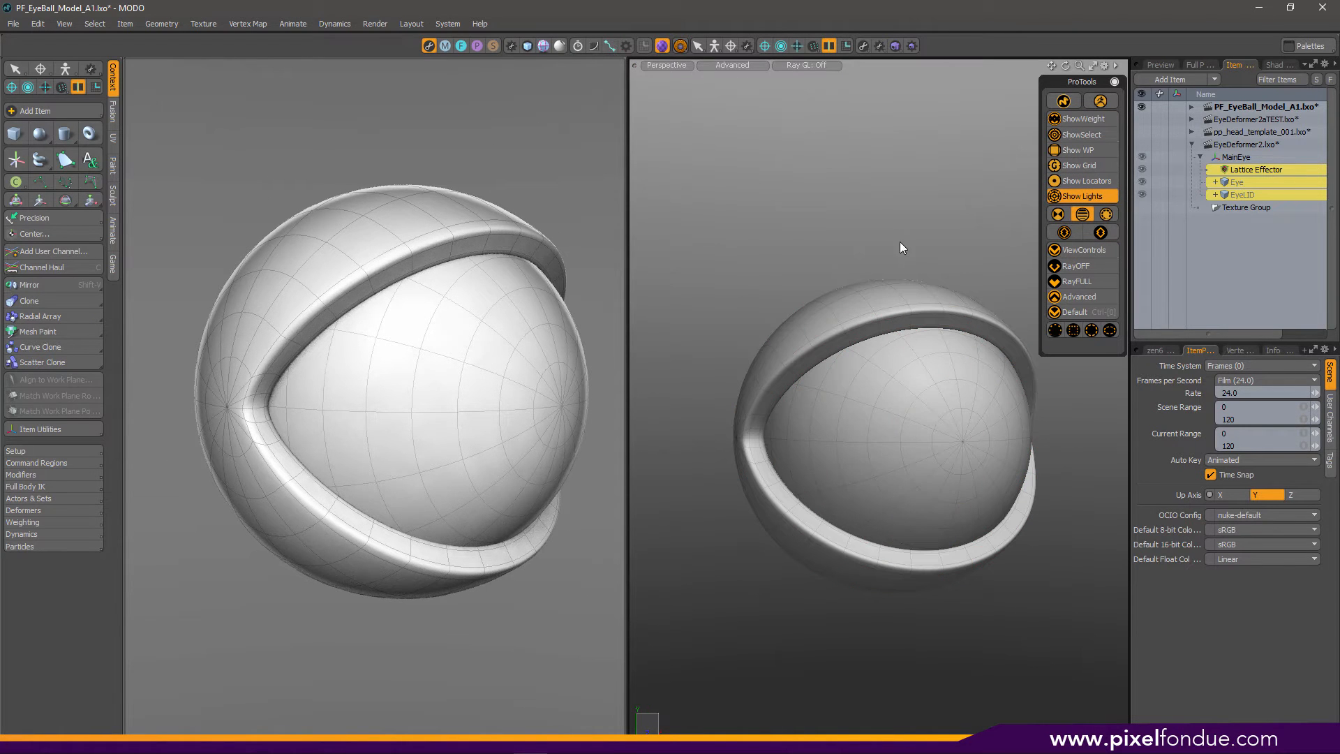
pyautogui.moveTo(990, 288)
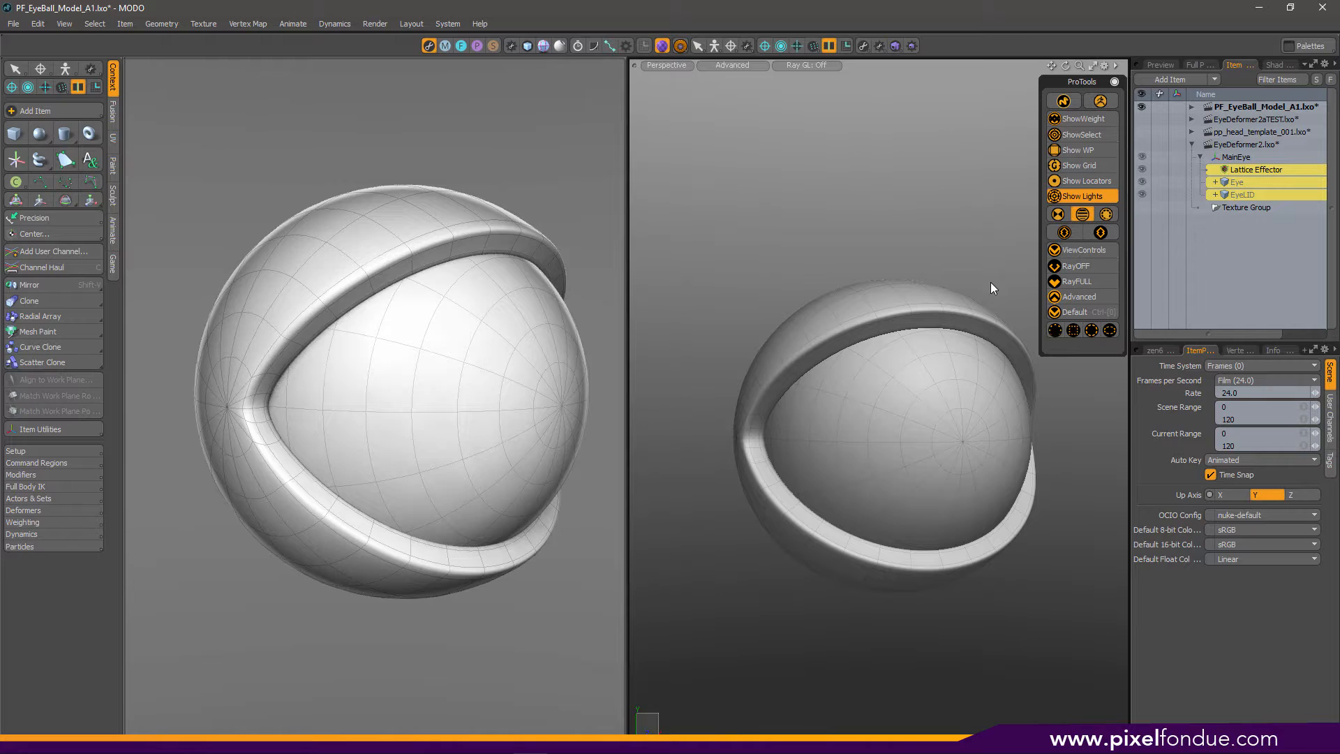
pyautogui.moveTo(1187, 163)
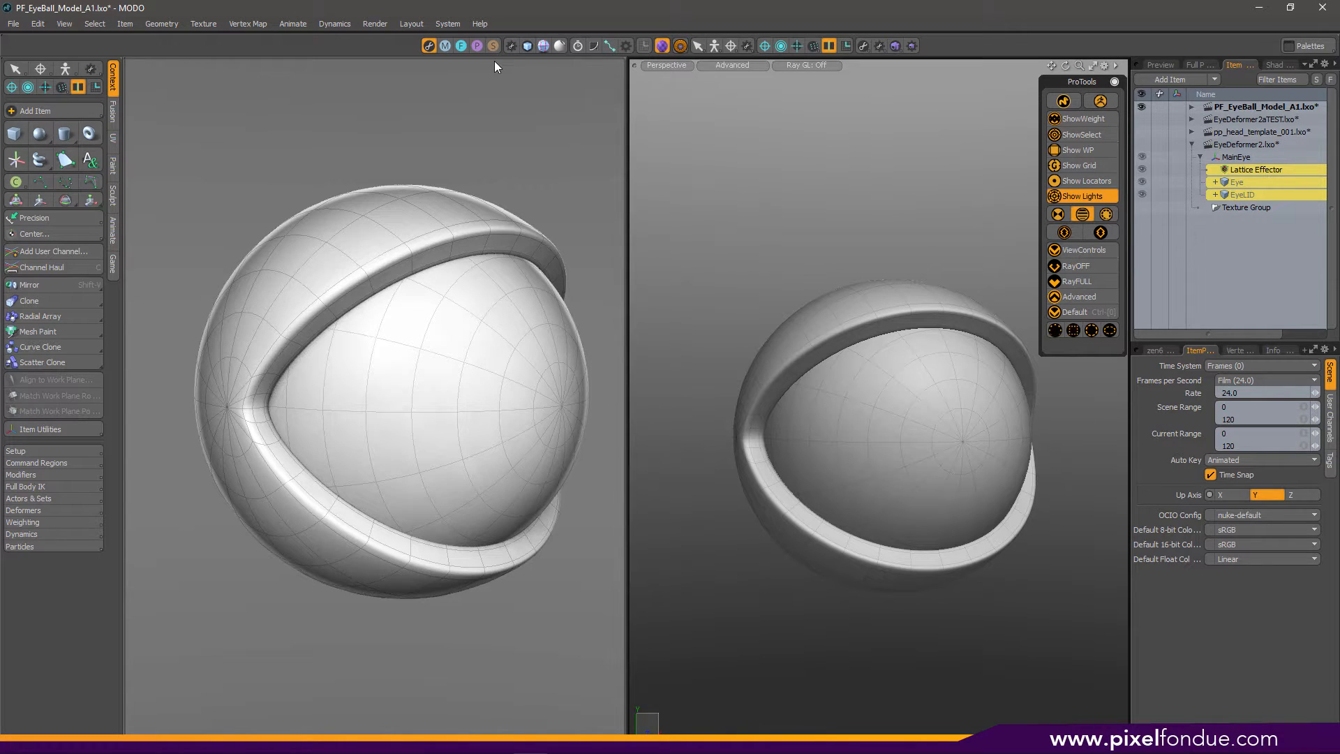
pyautogui.moveTo(500, 70)
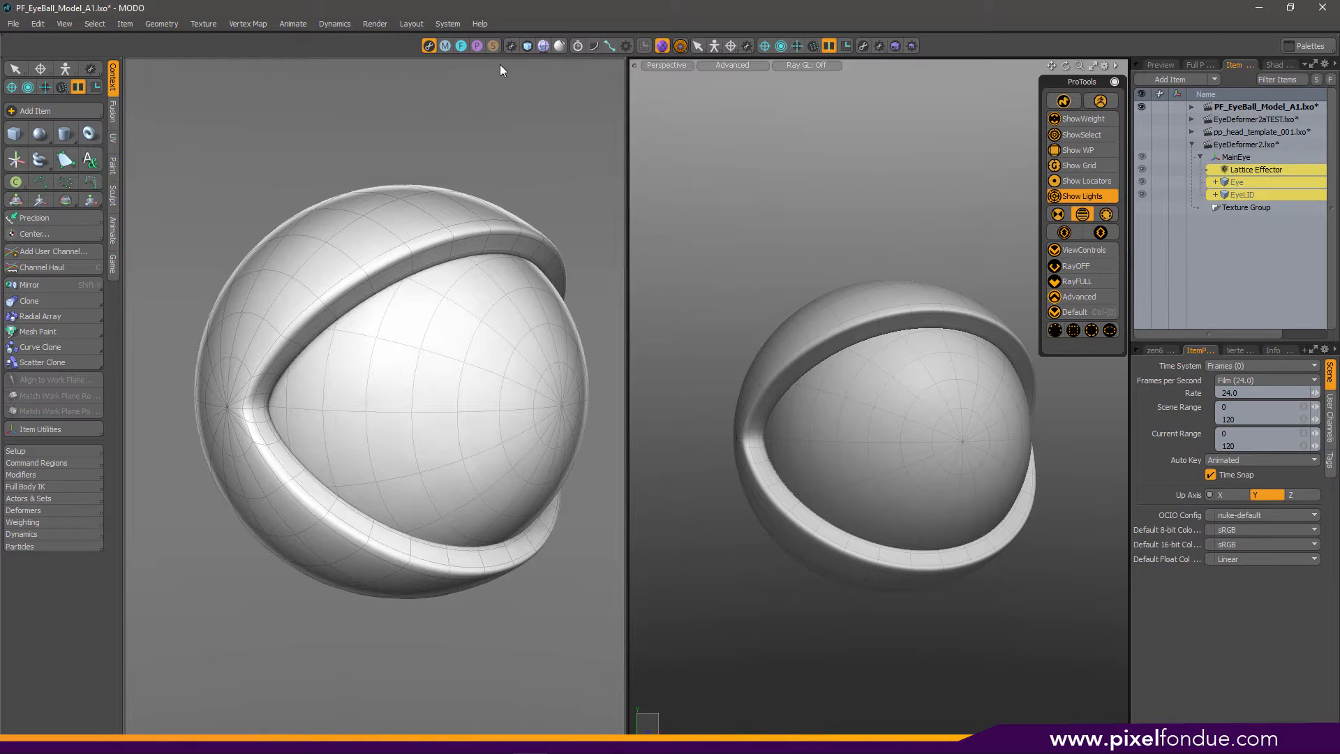
pyautogui.moveTo(650, 158)
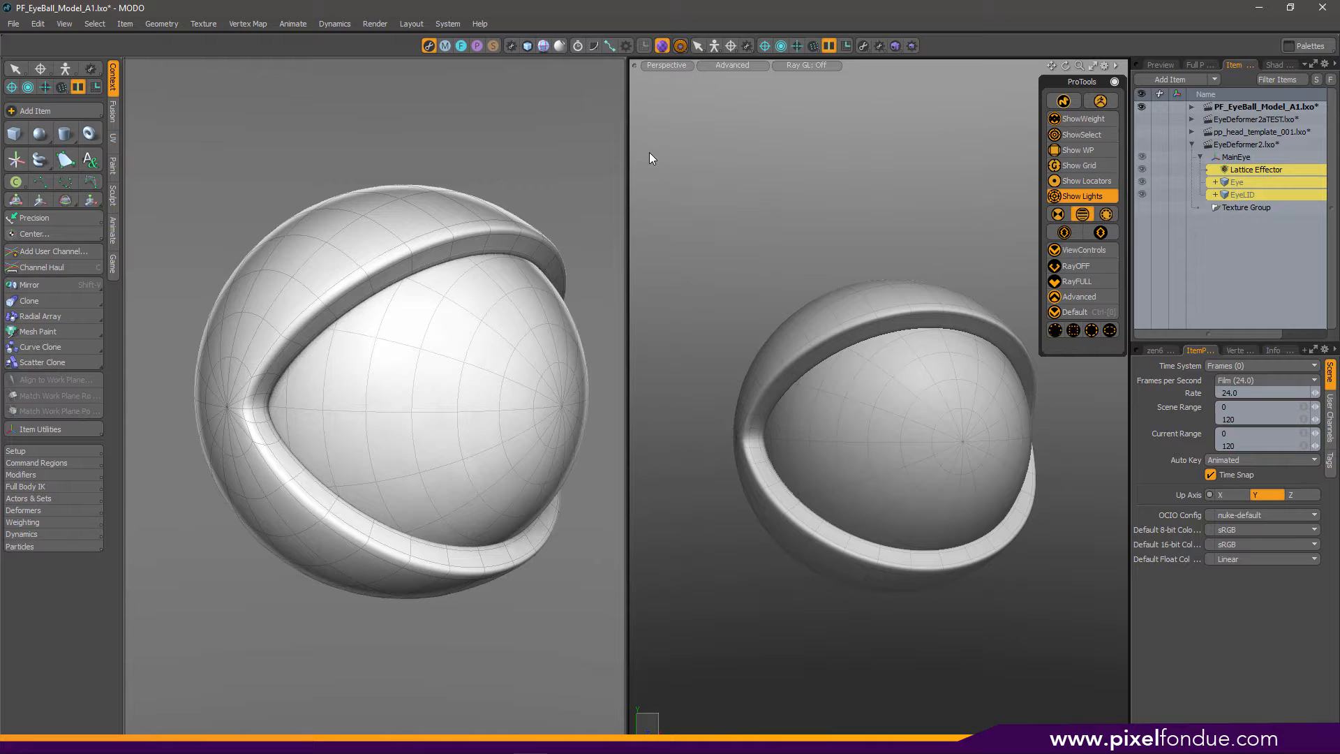
pyautogui.moveTo(643, 156)
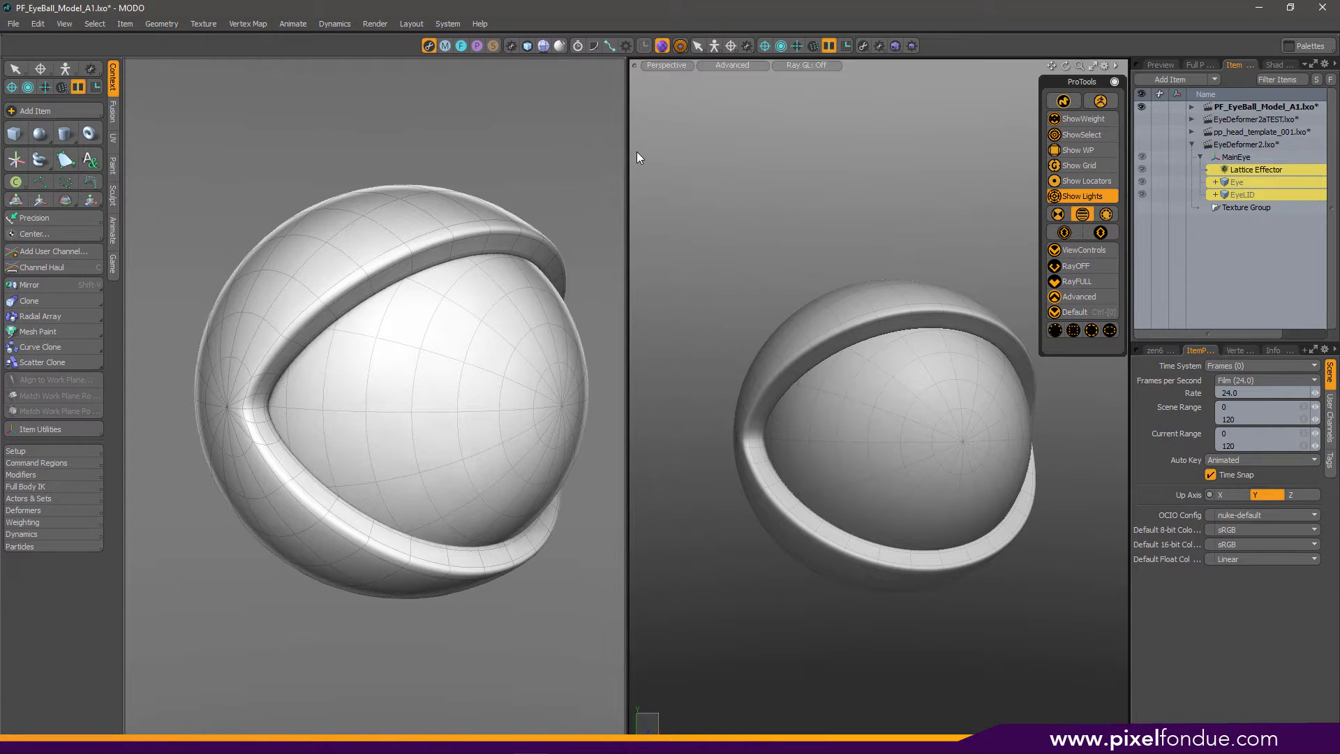
pyautogui.moveTo(755, 250)
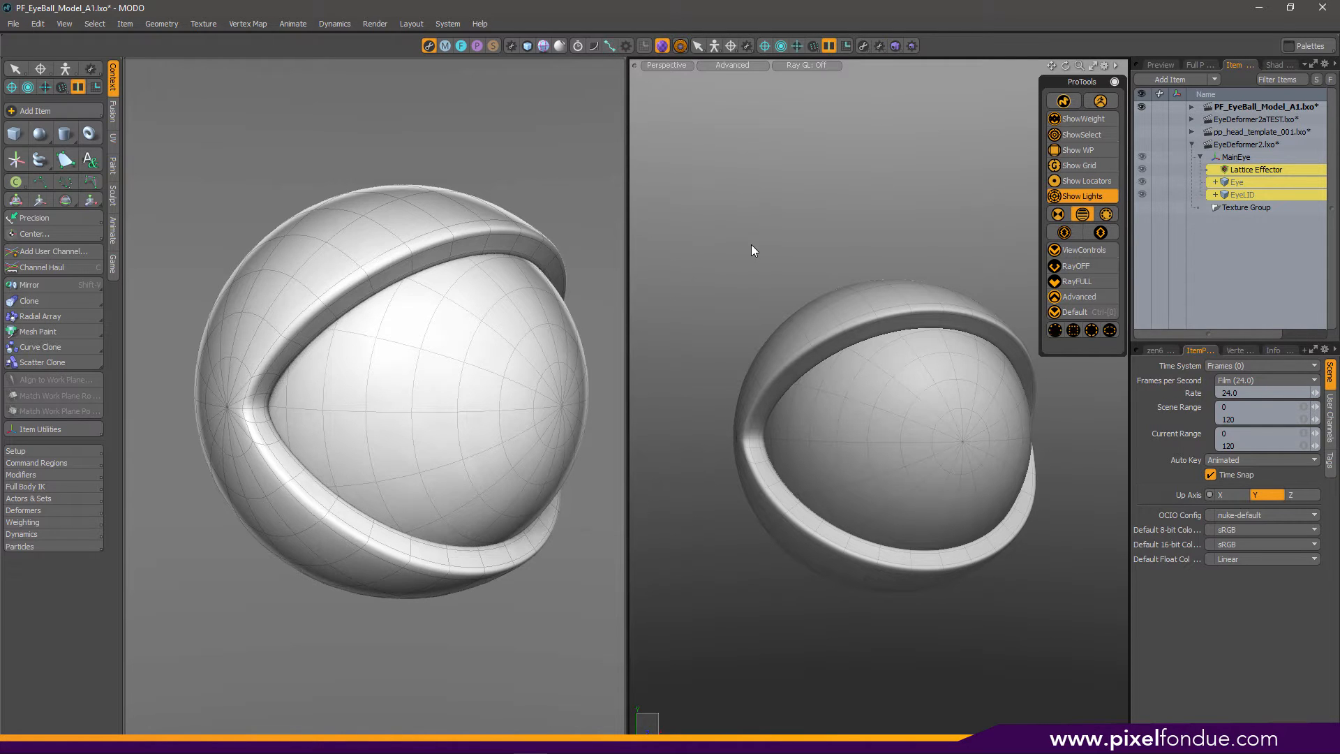
pyautogui.click(914, 386)
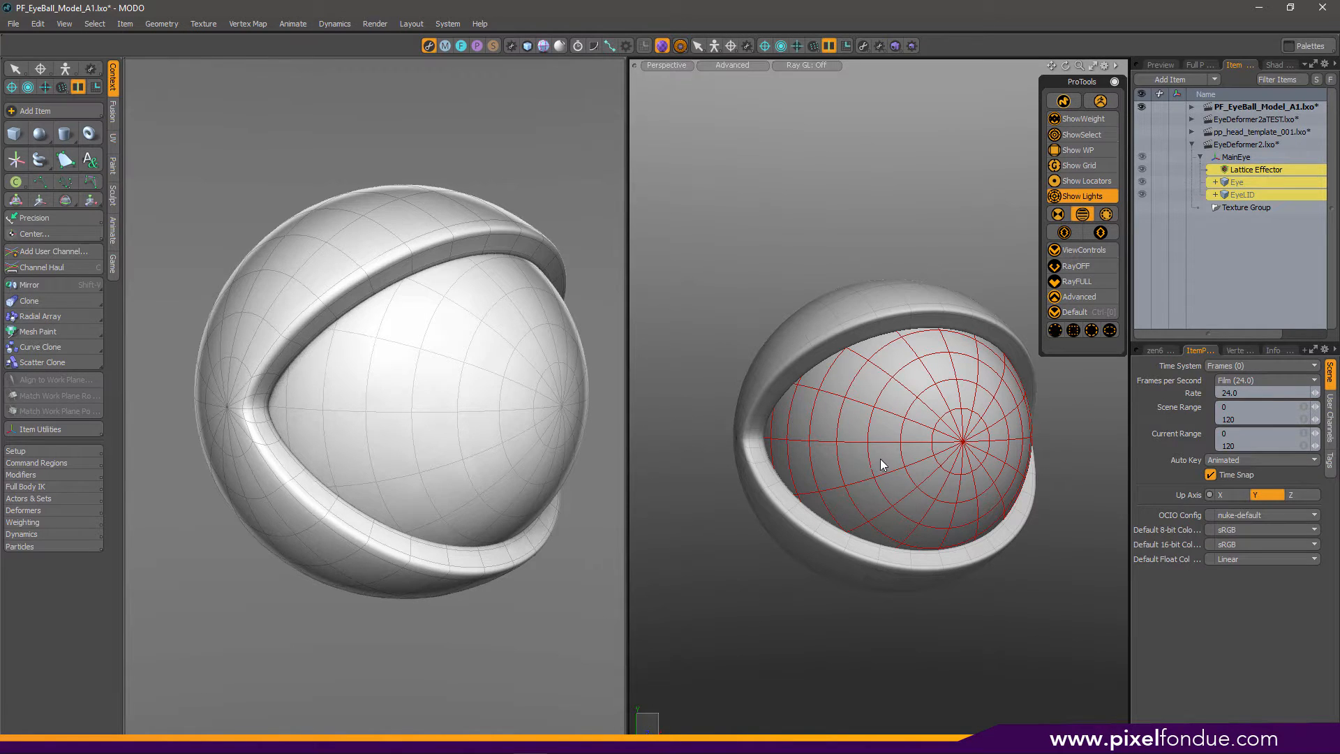
pyautogui.moveTo(799, 416)
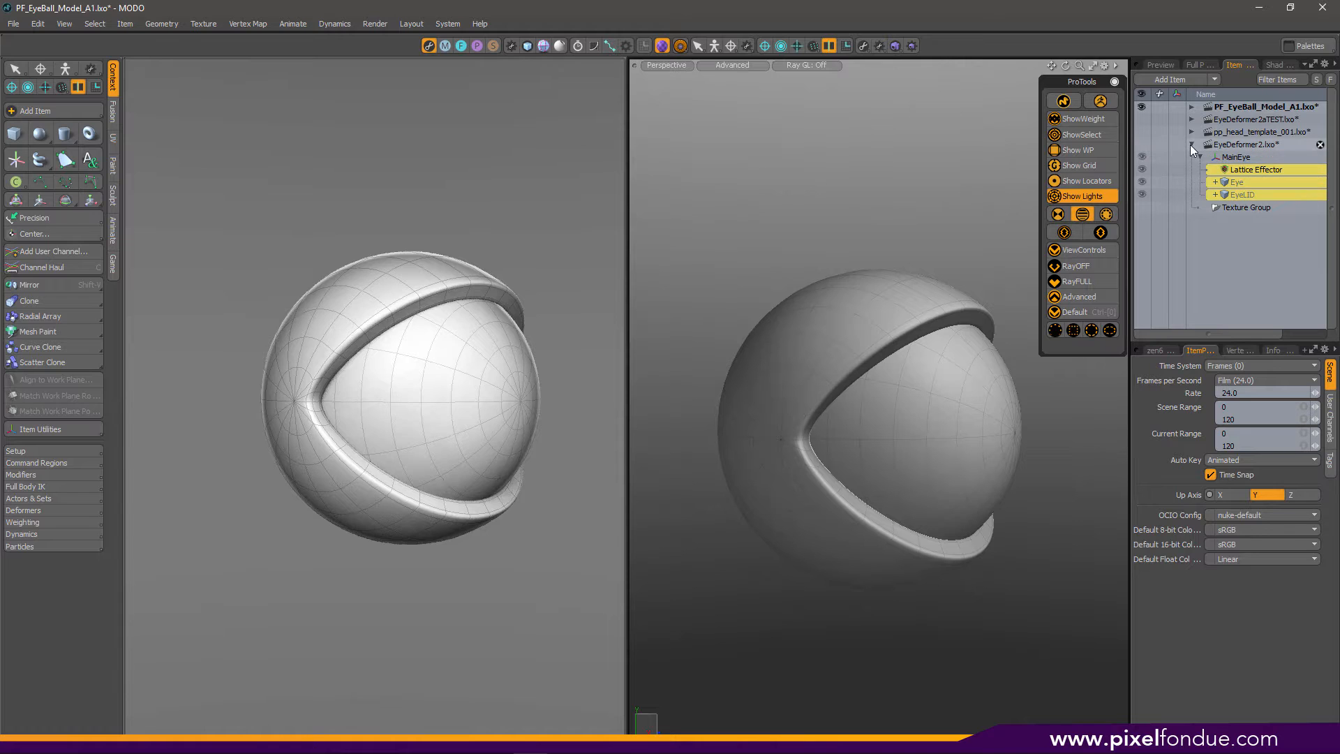
# Activate and expand EyeDeformer2.lxo, then select its lattice control points in Perspective
pyautogui.click(1193, 145)
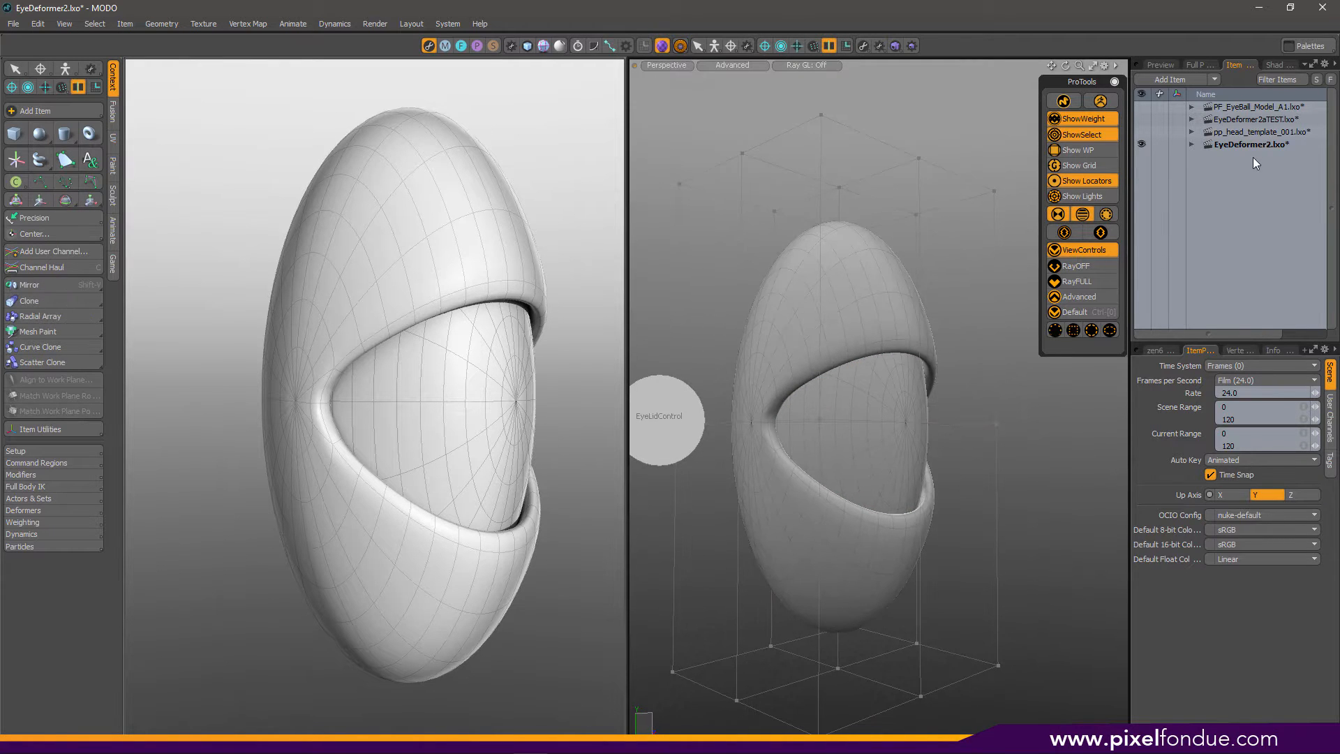
pyautogui.click(1192, 145)
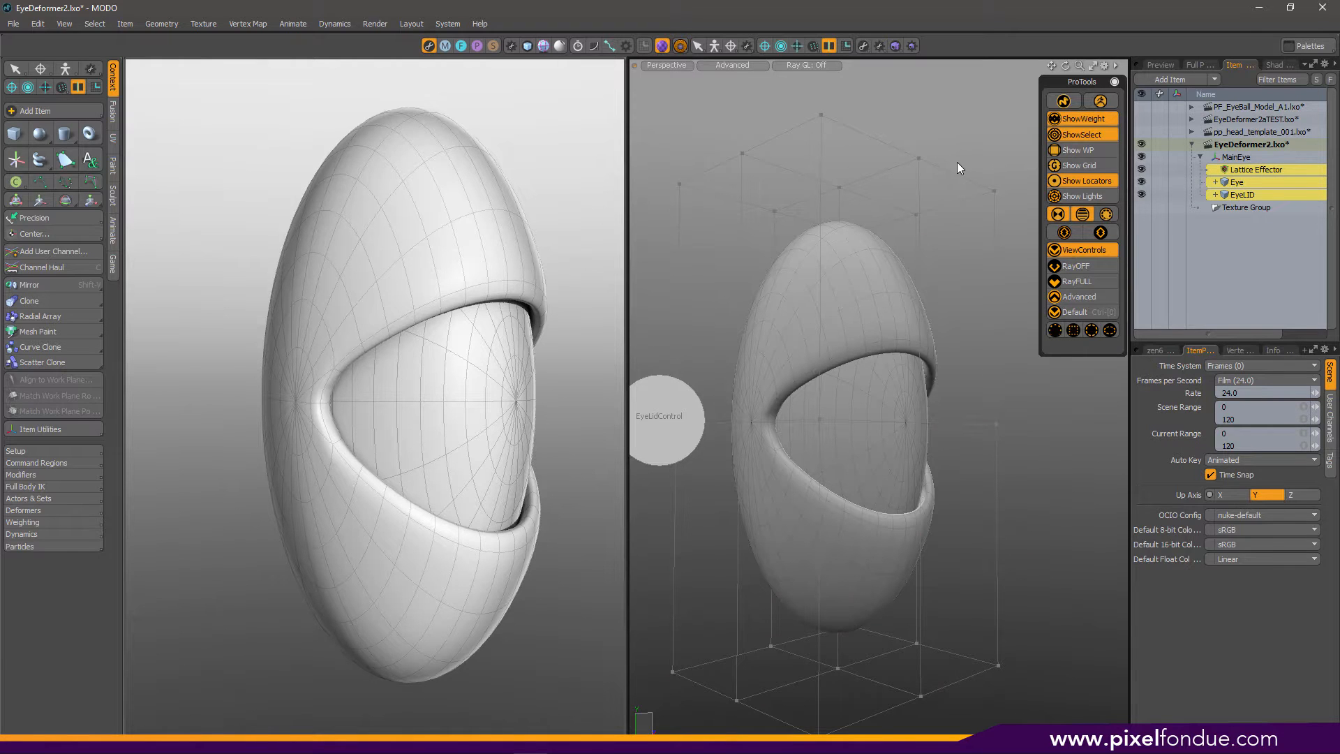
pyautogui.click(1255, 169)
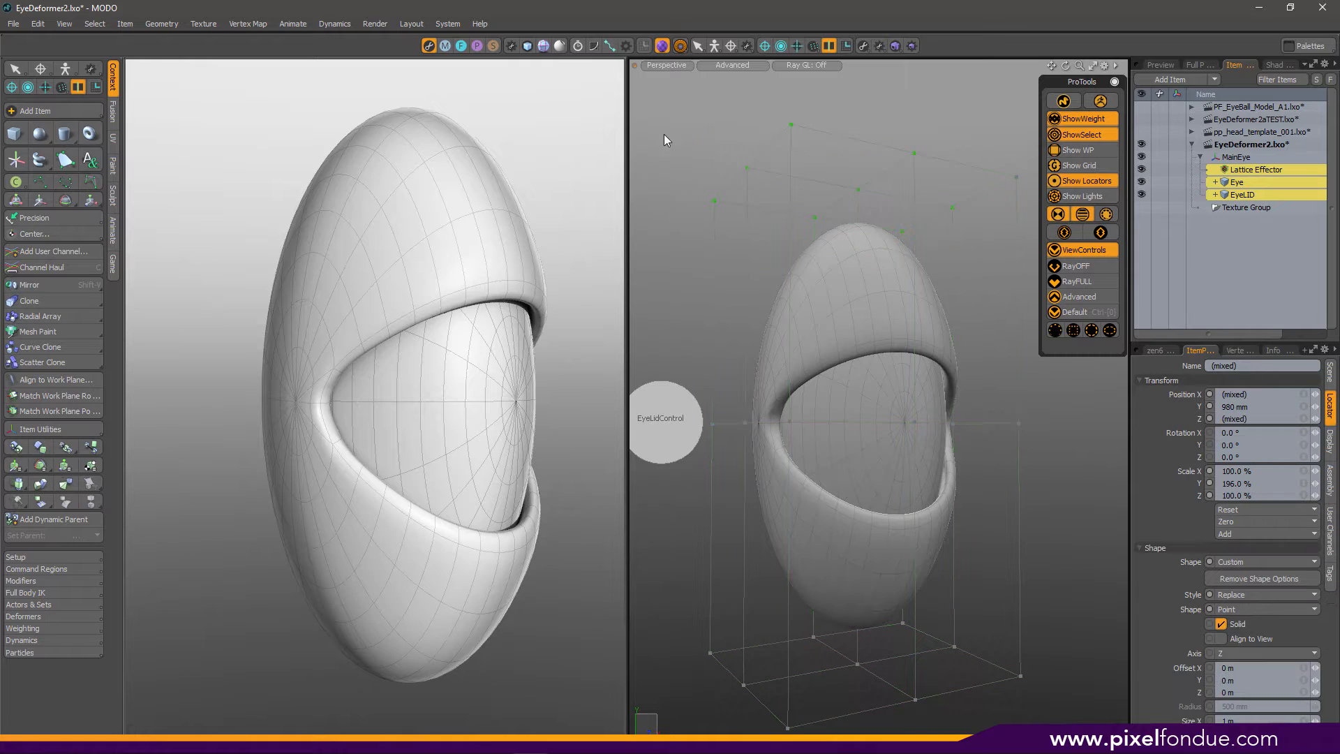
pyautogui.click(866, 317)
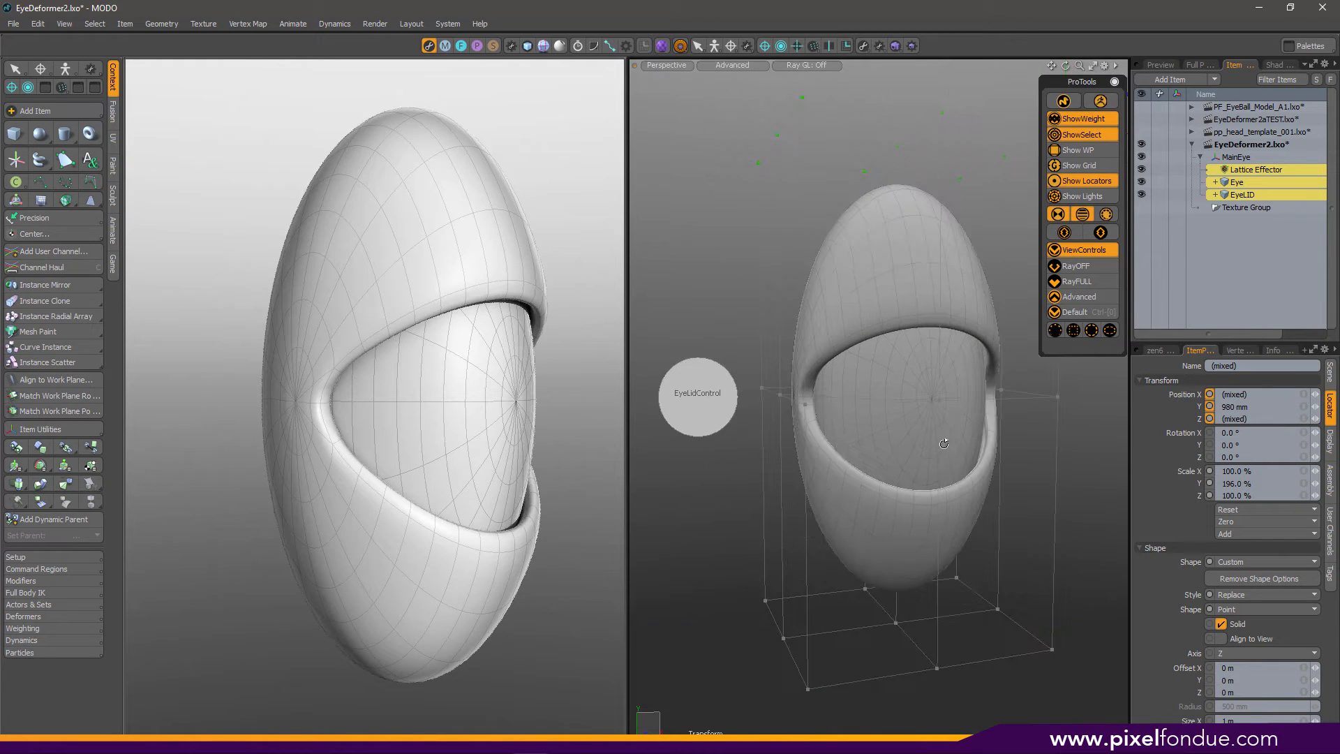
# Select the EyeLidControl locator to show LidTOP -18.5°, LidBot 11.4° and Bend 0°
pyautogui.click(697, 395)
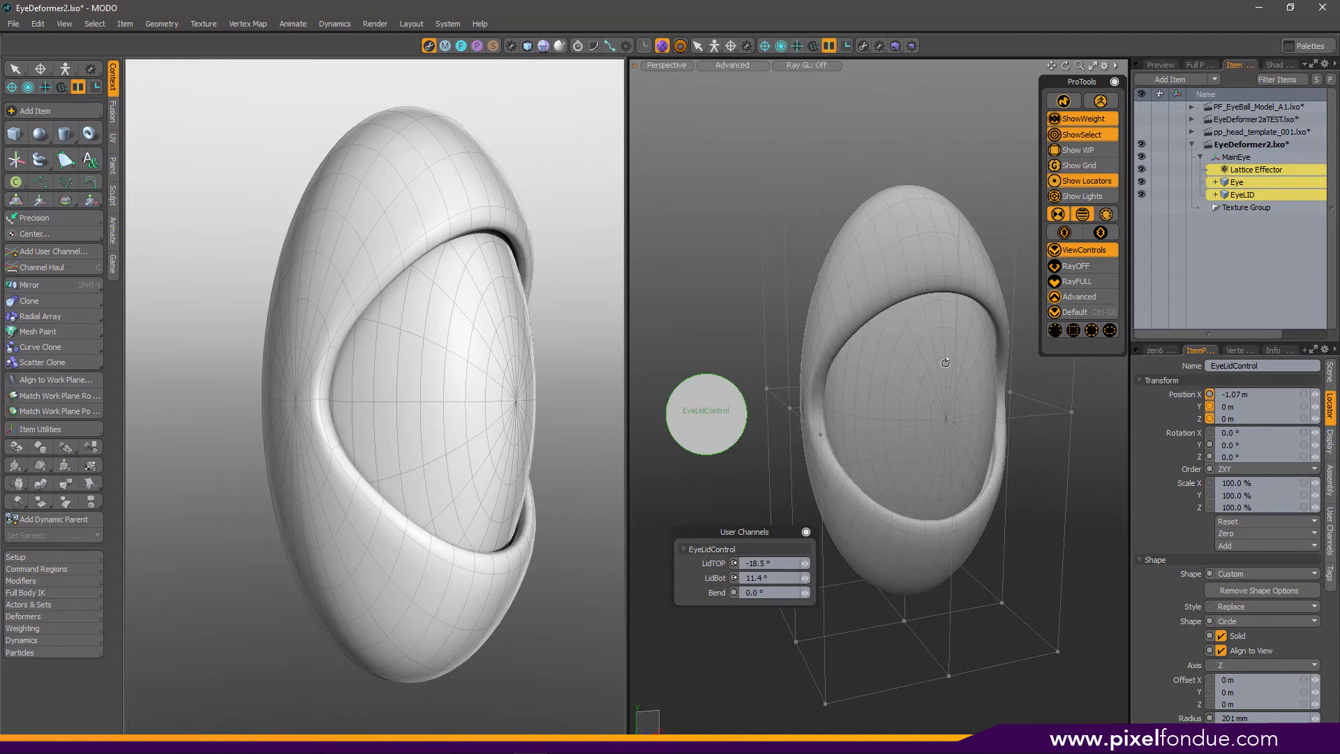
# Show the EyeLID mesh's EyeLIDWM weight map in default shading, then activate pp_head_template_001.lxo
pyautogui.click(1256, 169)
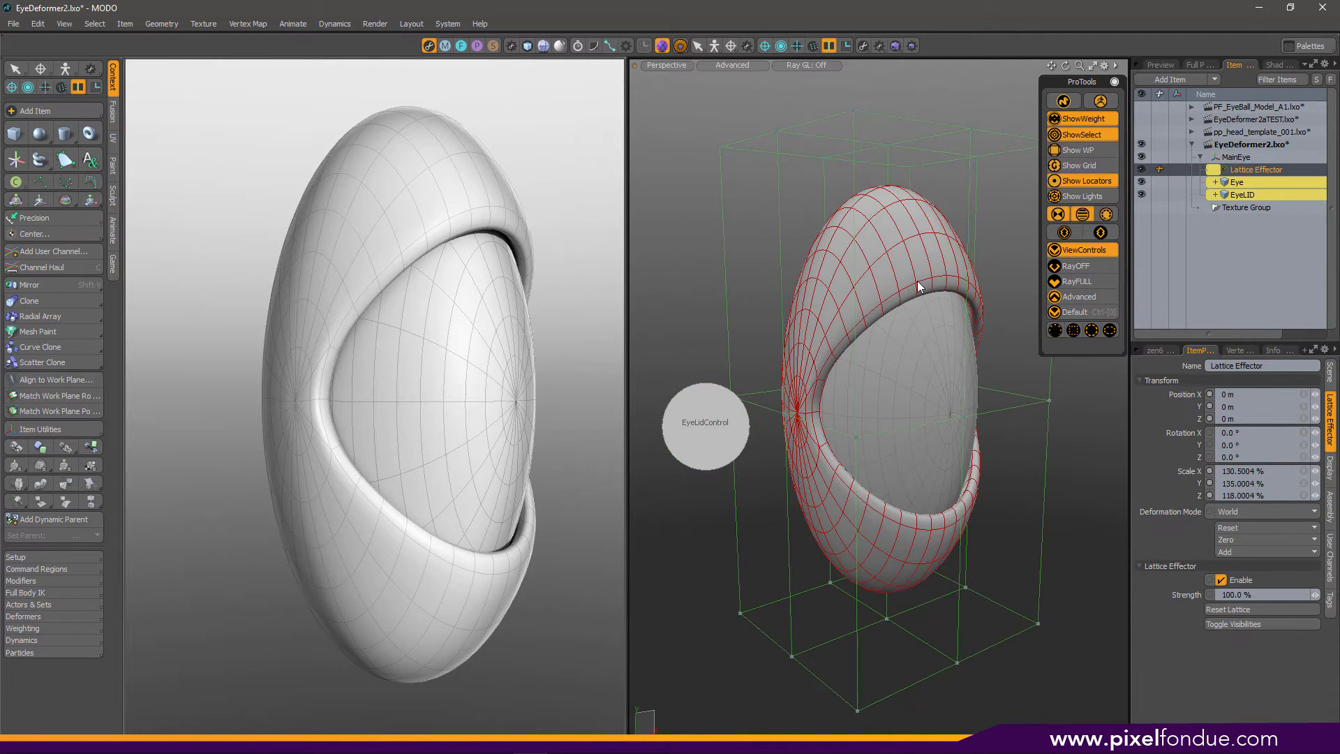
pyautogui.click(1240, 194)
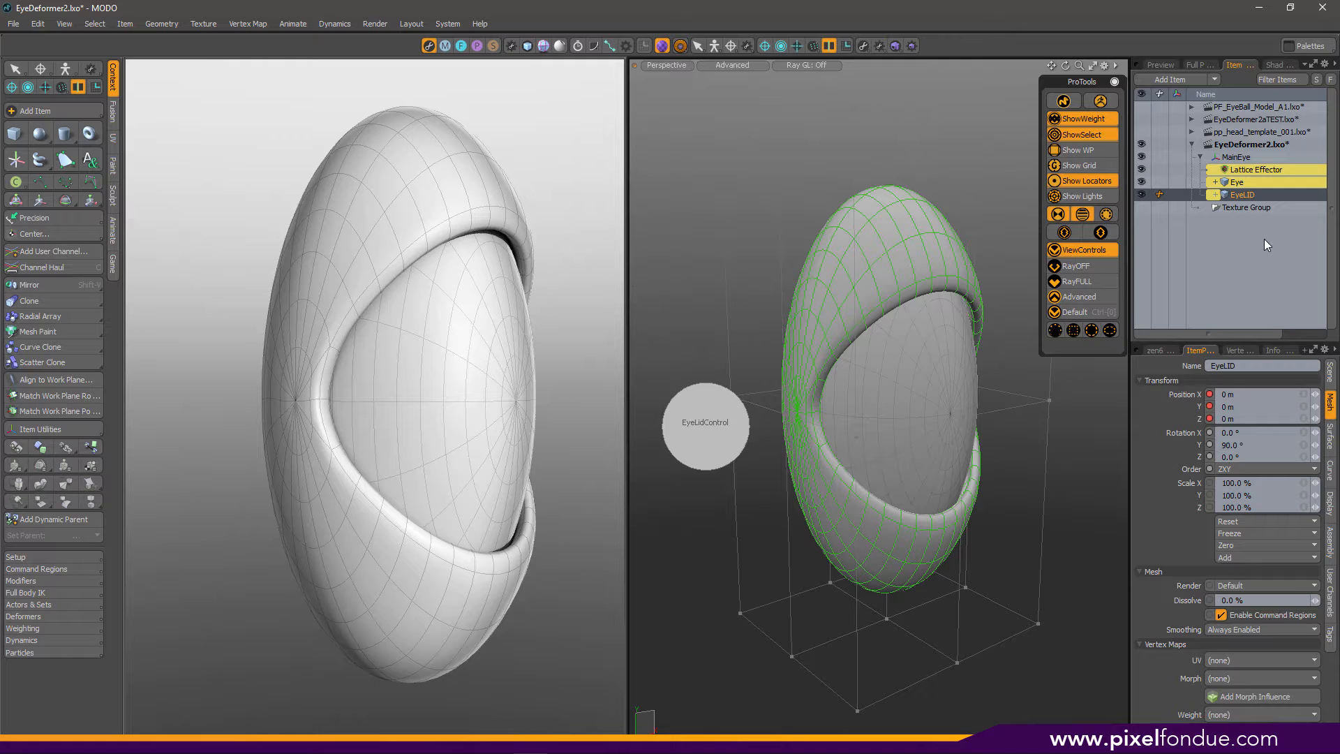
pyautogui.click(1240, 350)
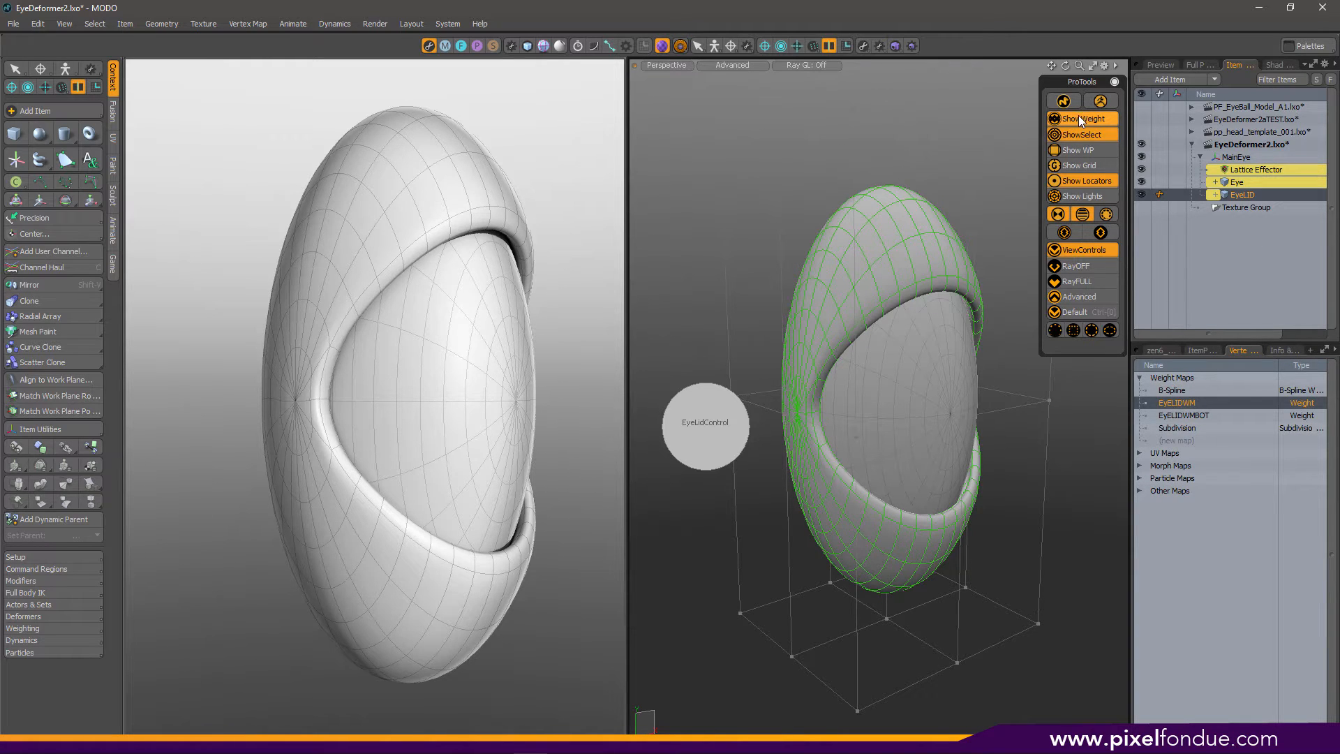
pyautogui.click(730, 65)
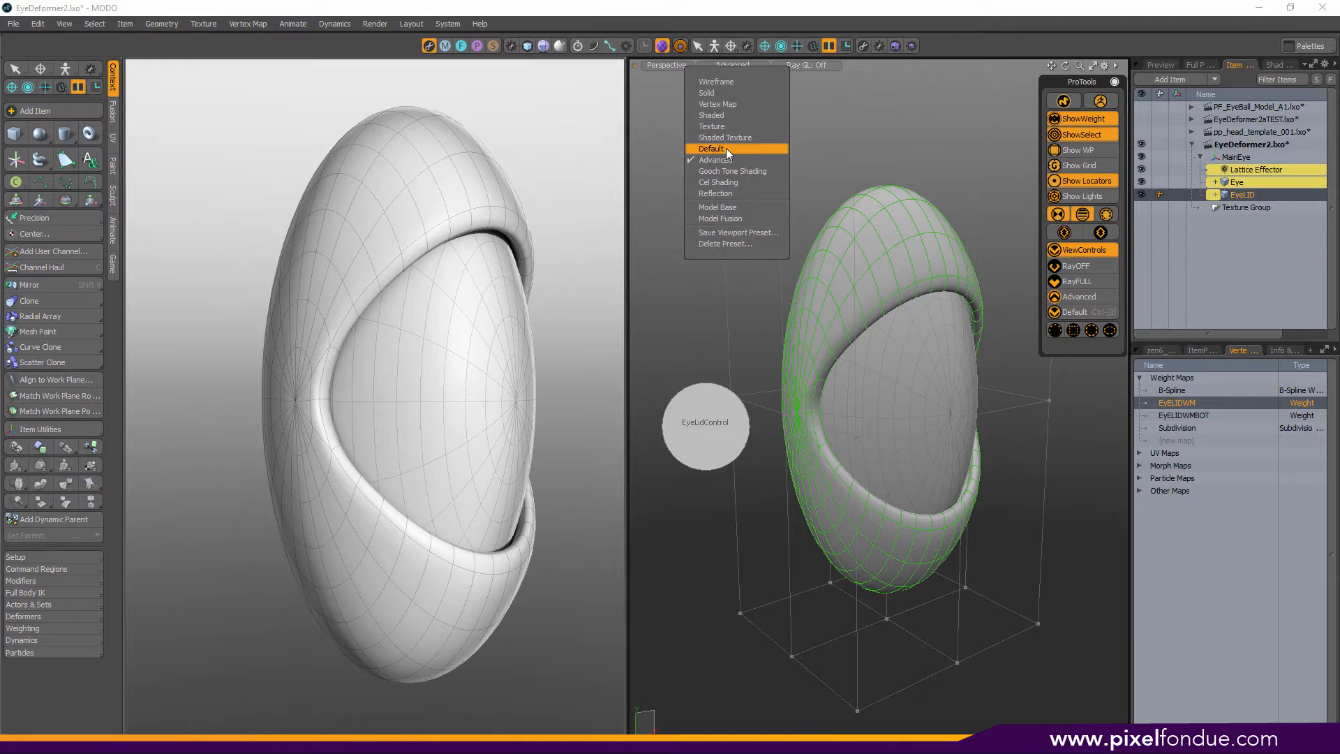
pyautogui.click(711, 148)
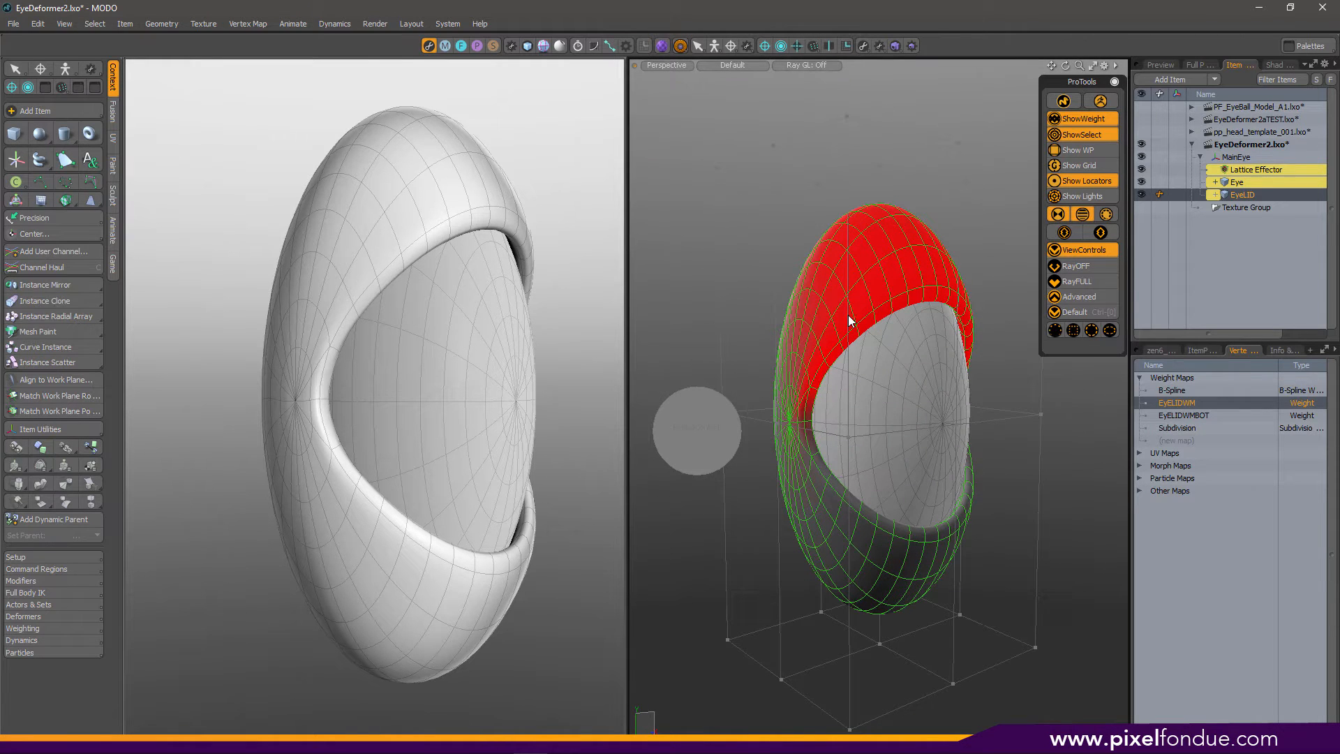
pyautogui.moveTo(857, 368)
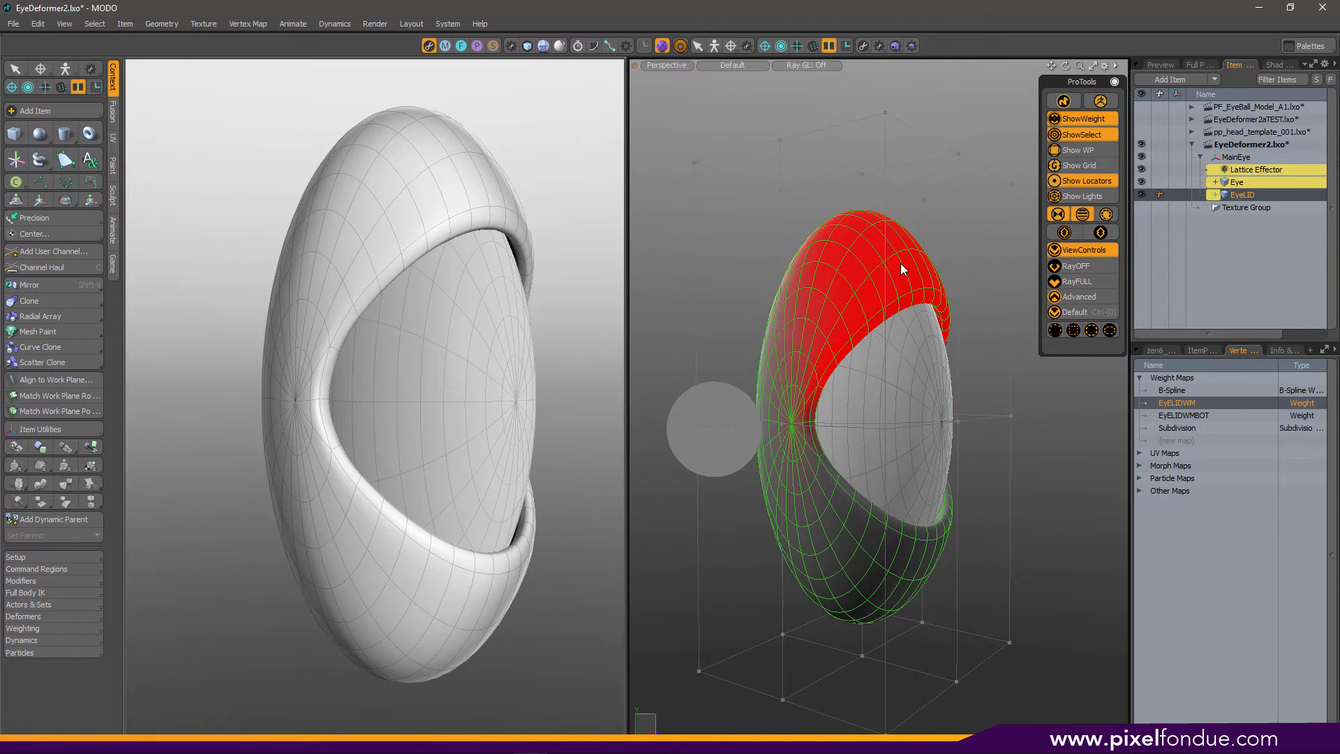
pyautogui.click(1178, 415)
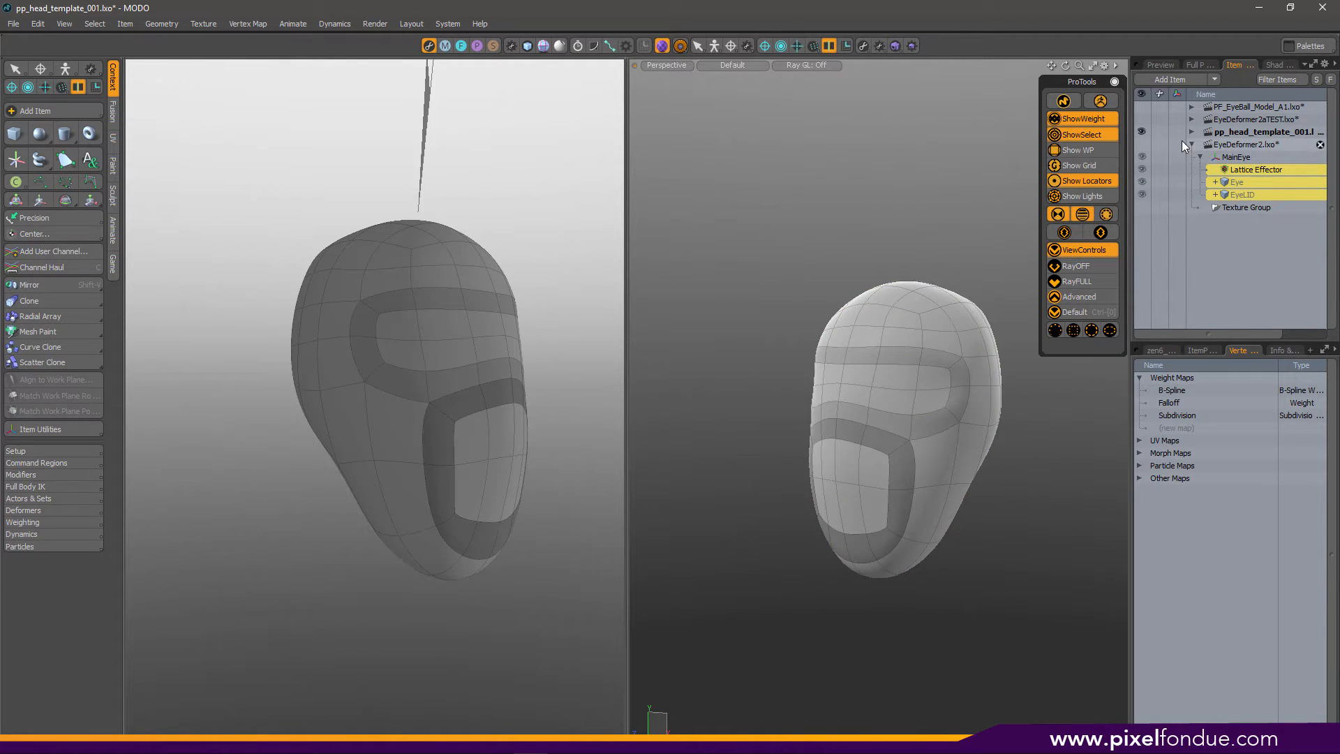
# Collapse EyeDeformer2.lxo and make EyeDeformer2aTEST.lxo the active scene
pyautogui.click(1192, 145)
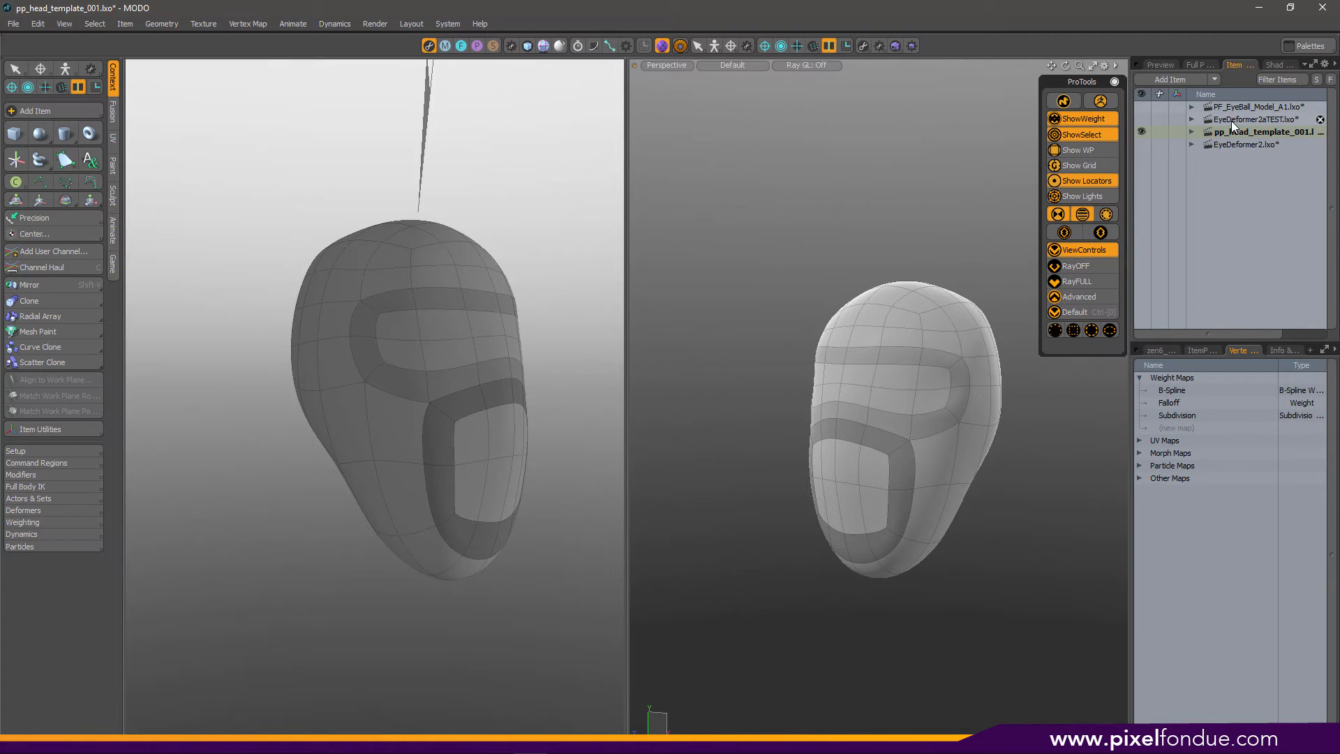
pyautogui.click(1255, 119)
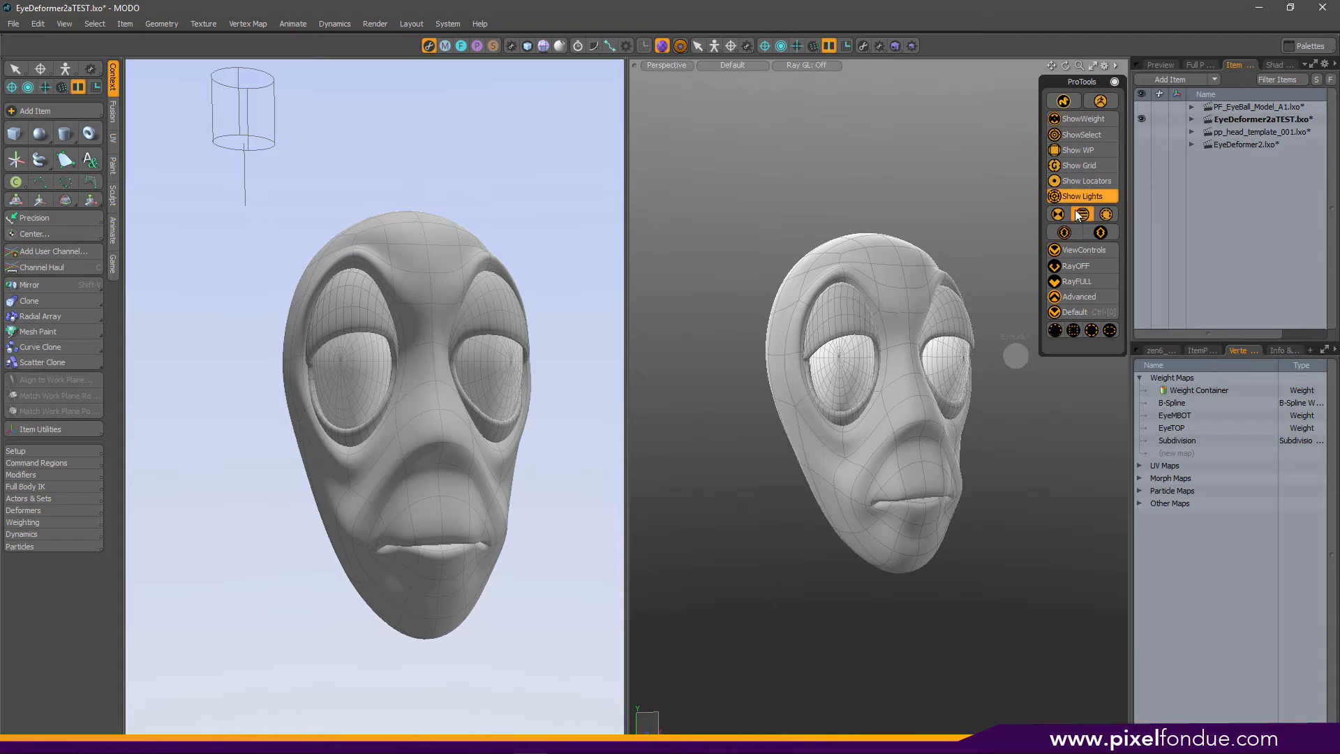
# Enable ShowWeight, ShowSelect and Show Locators, then expand EyeDeformer2aTEST.lxo to reveal MainEye
pyautogui.click(1080, 281)
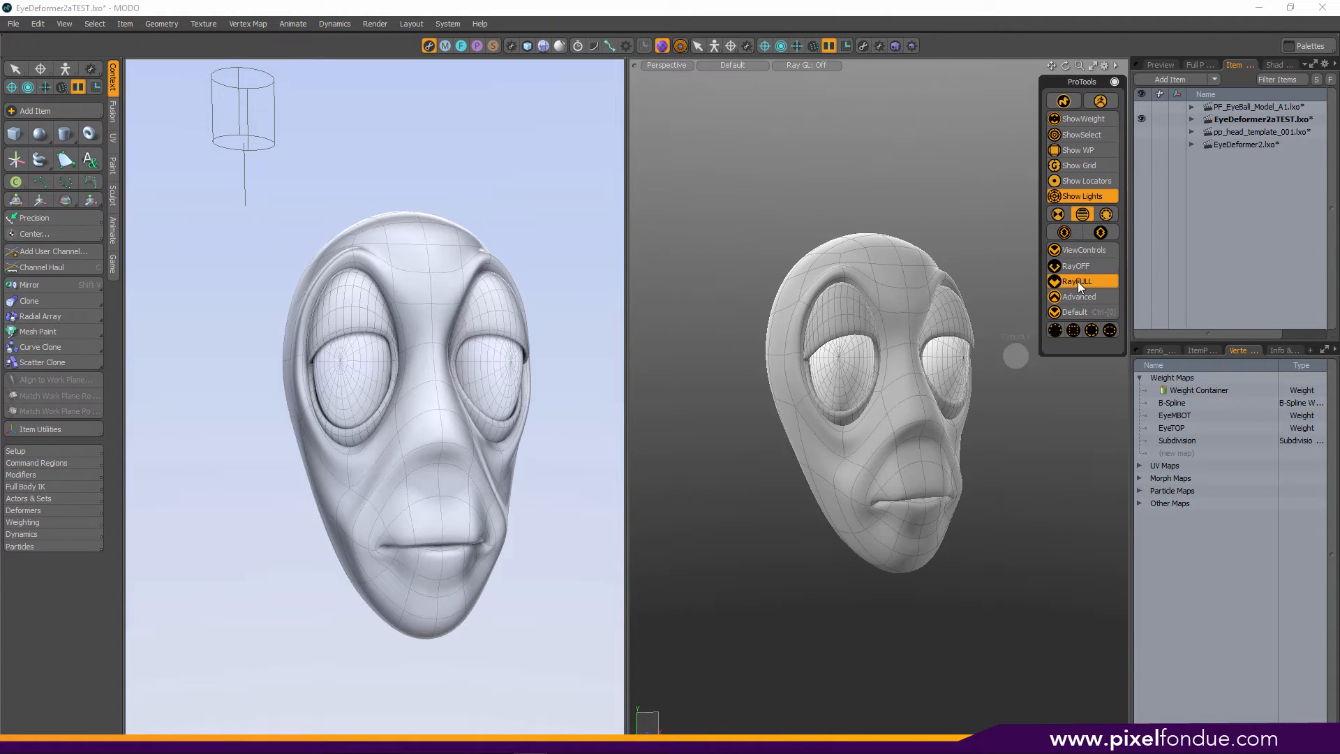
pyautogui.click(1079, 281)
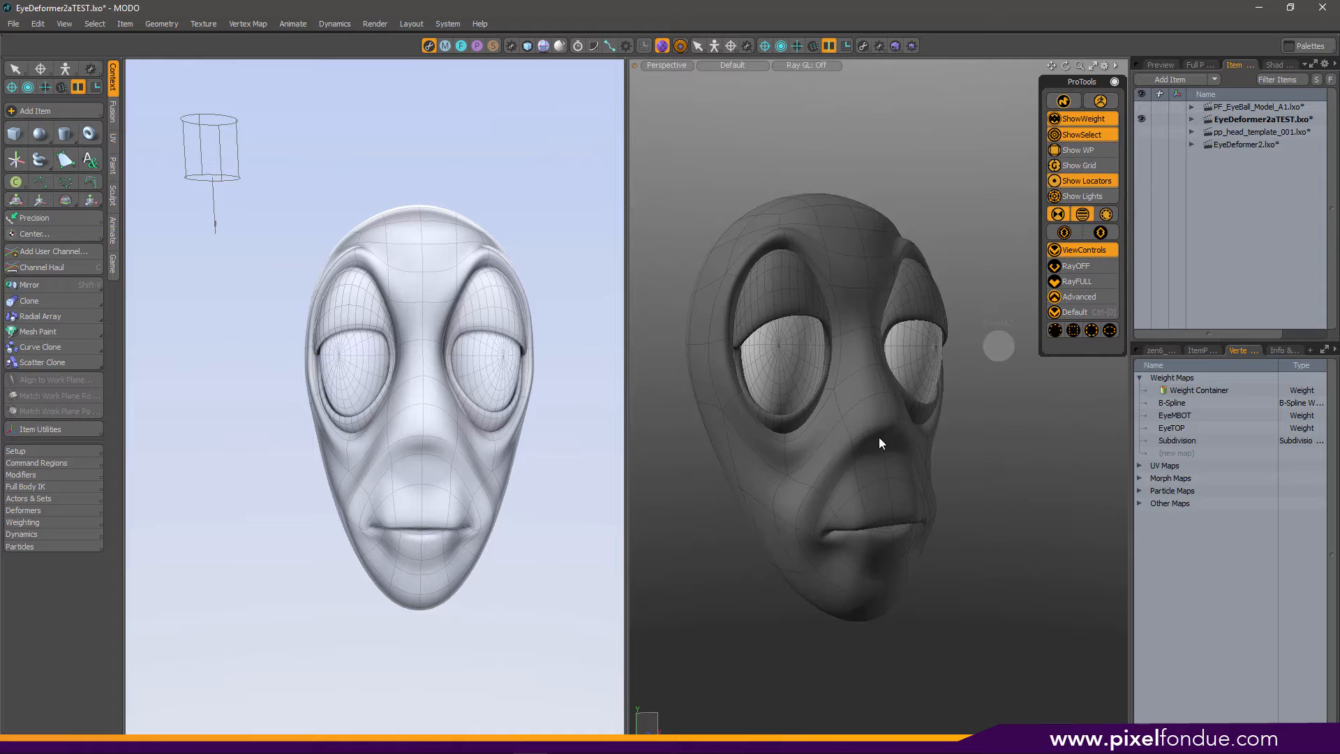
pyautogui.click(952, 308)
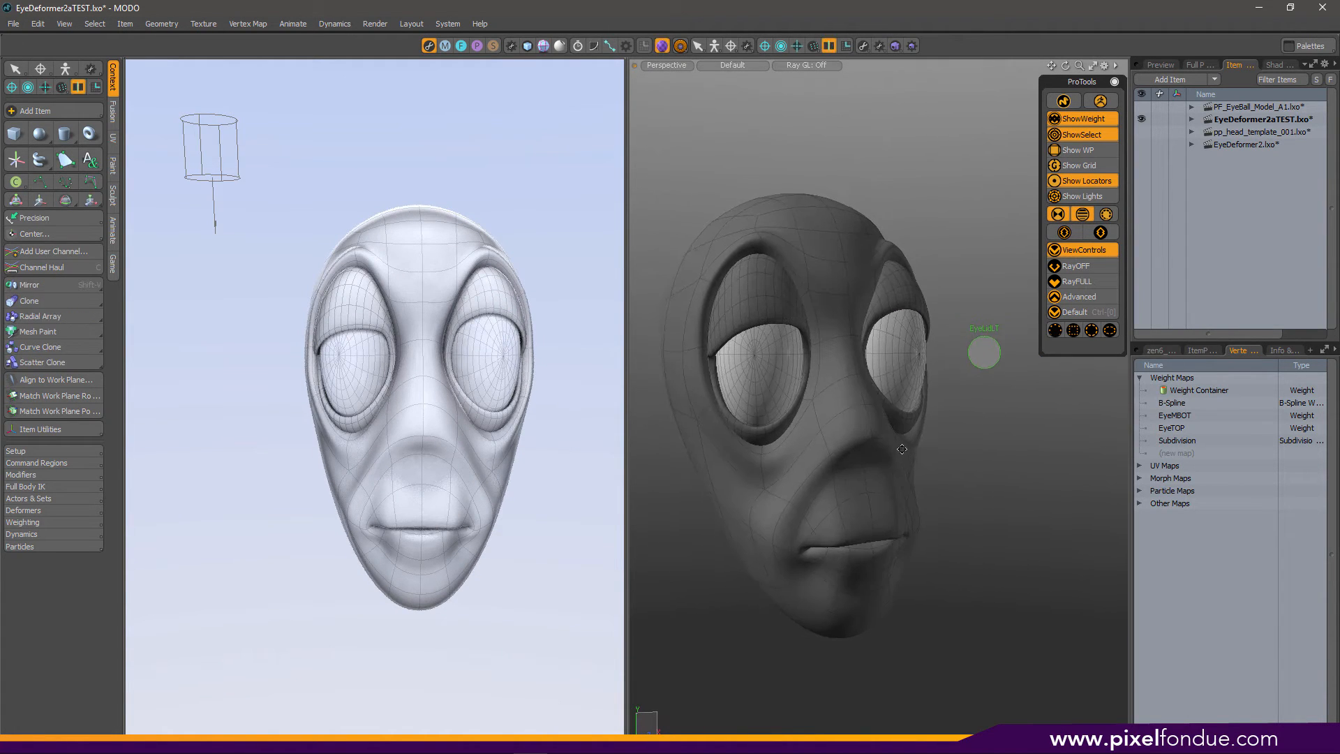
pyautogui.click(1191, 118)
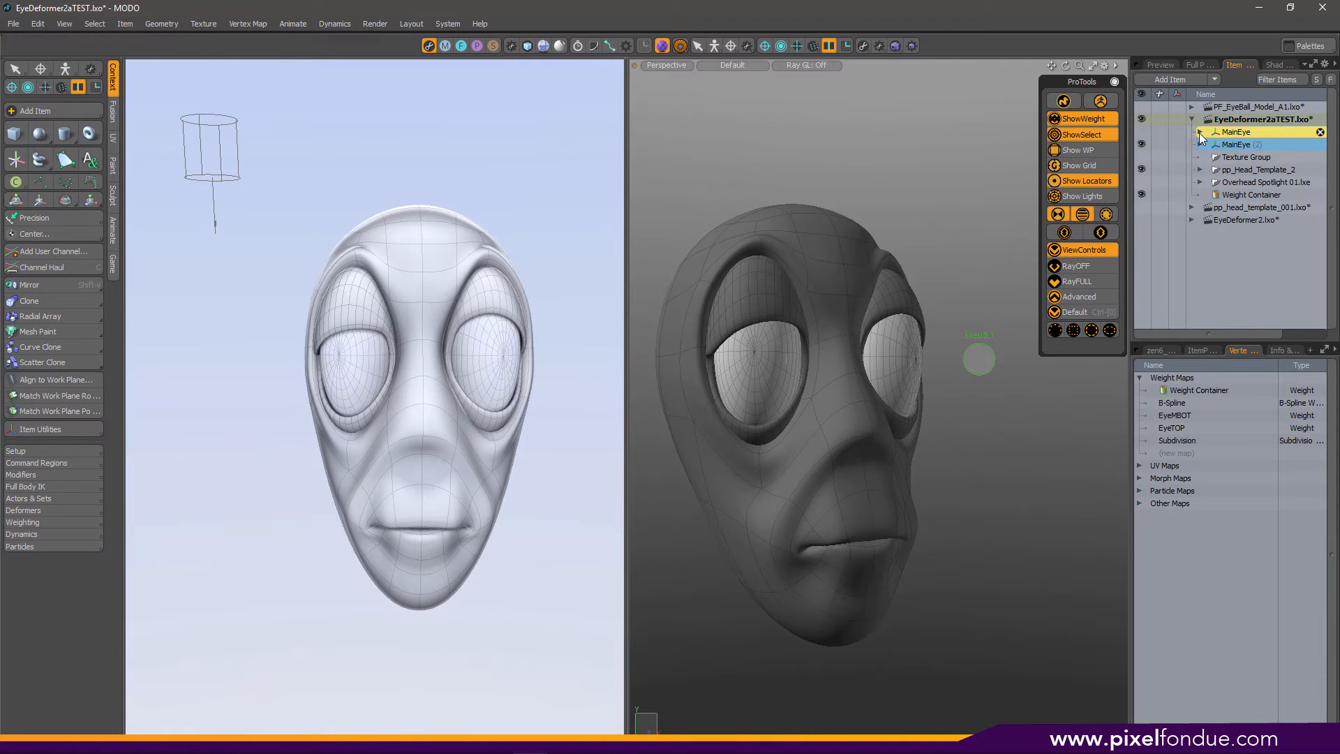
# Select Weight Container and unhide Camera, Directional Light, EyeLidControlRT/LT and Transform Effector
pyautogui.click(1252, 194)
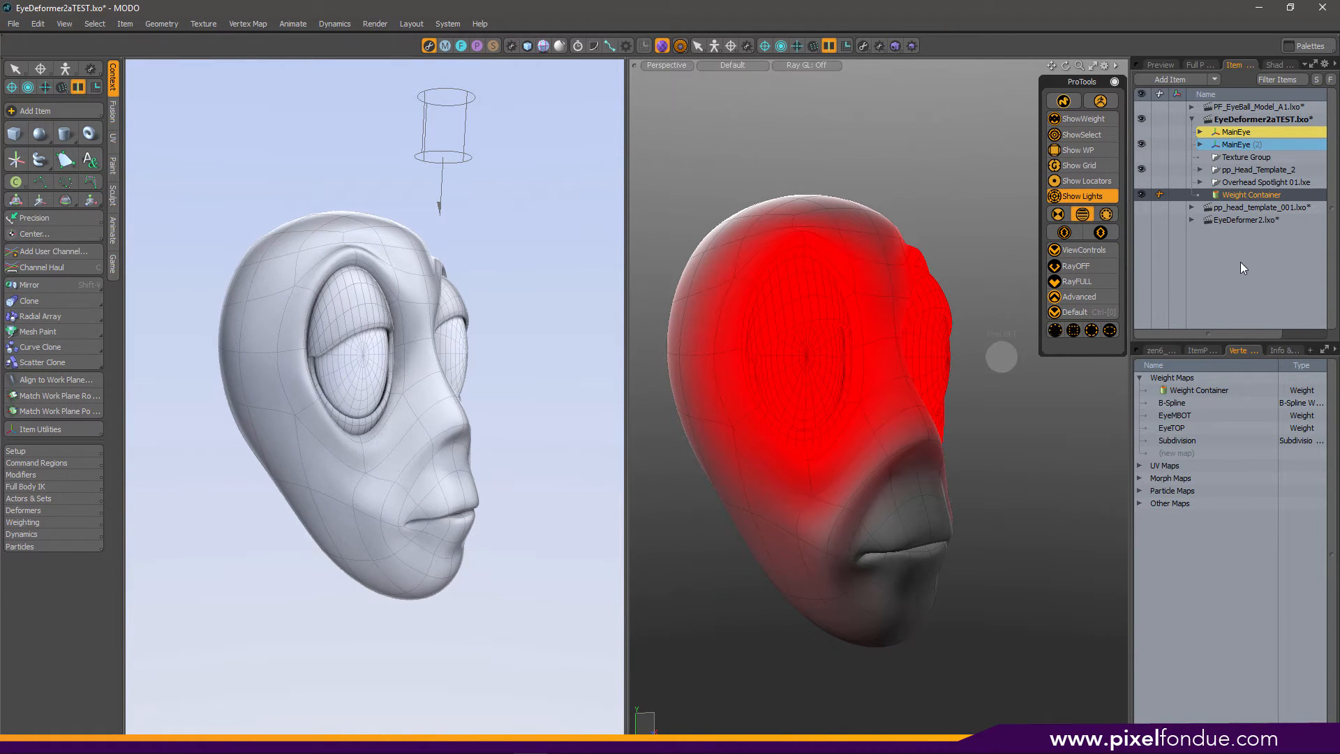
pyautogui.moveTo(963, 278)
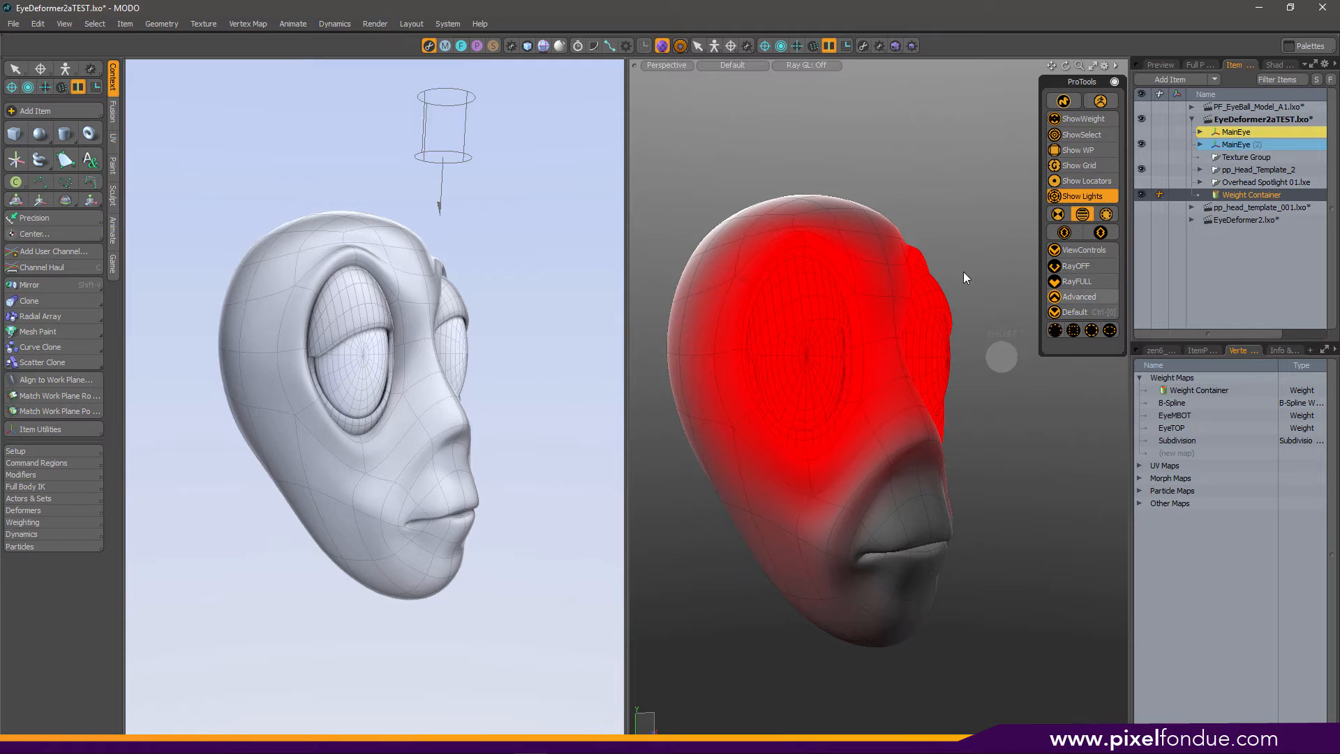
pyautogui.click(1201, 119)
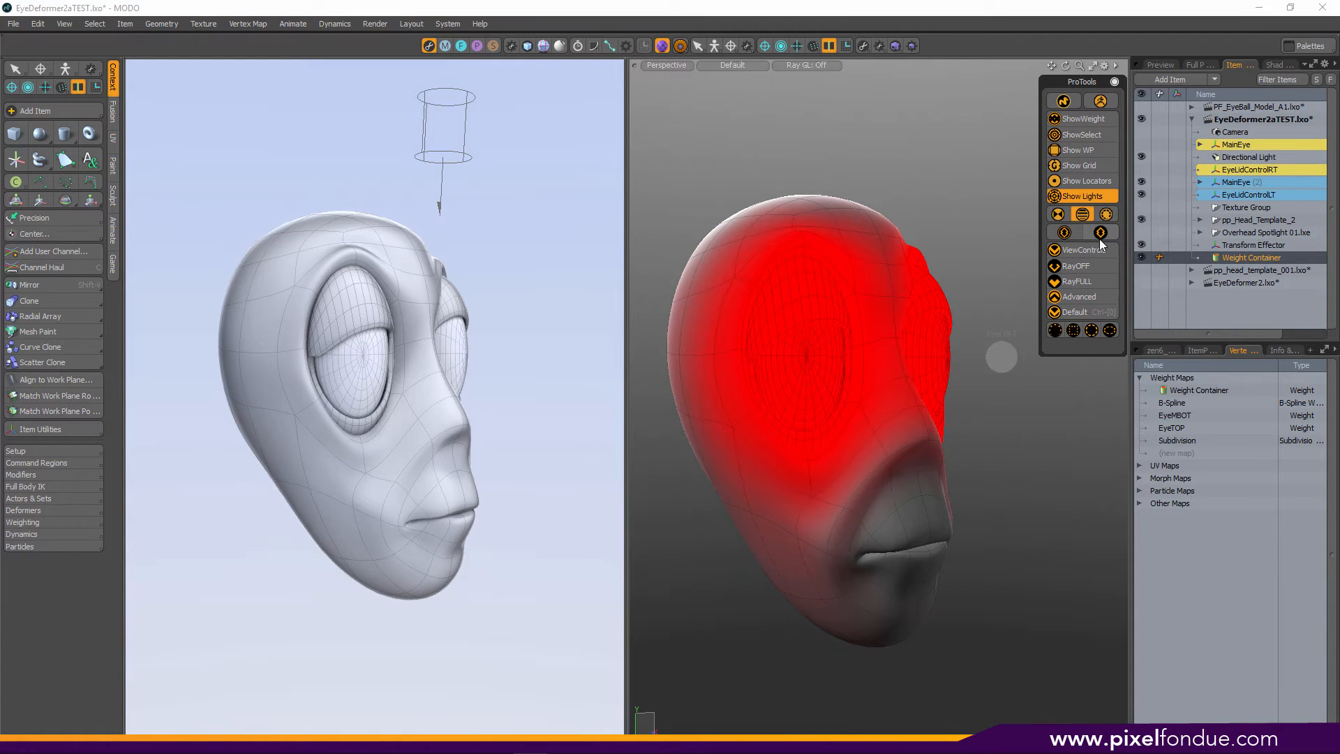
pyautogui.click(1253, 244)
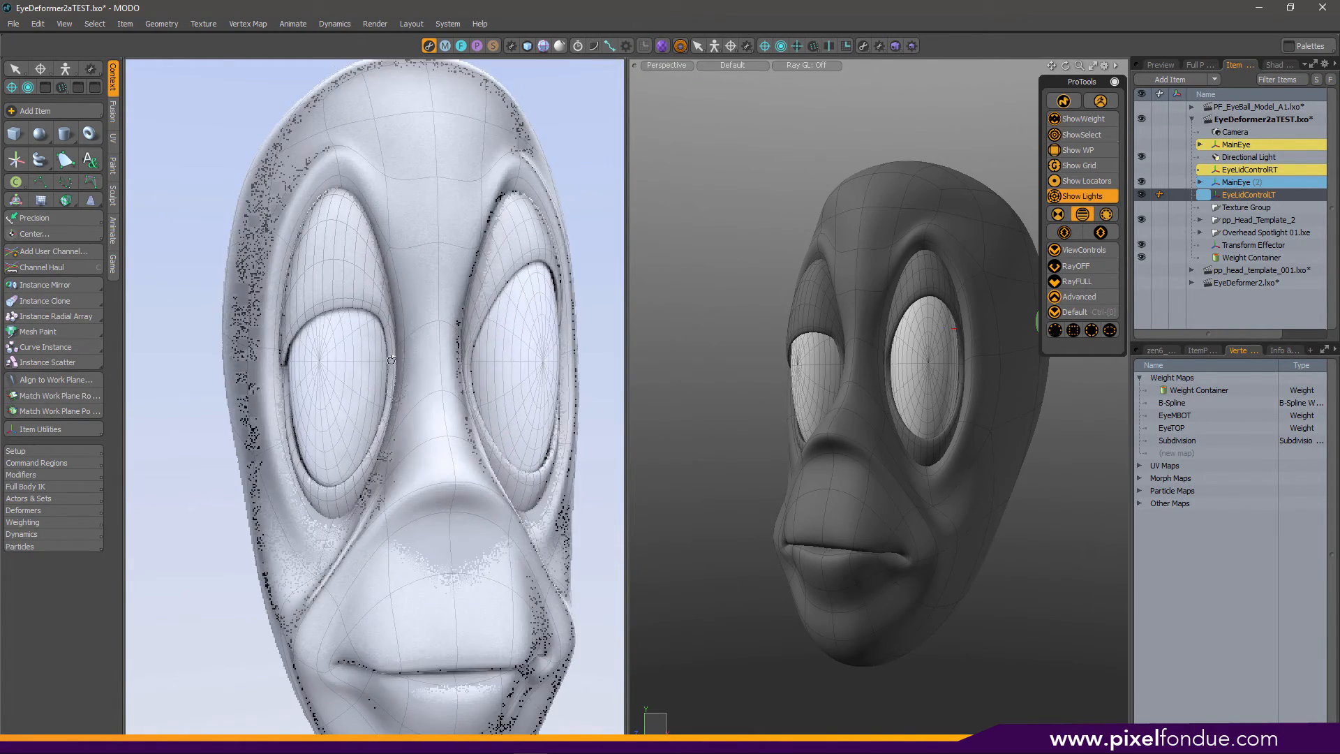
# Inspect the alien head and select Transform Effector to show its red falloff weighting
pyautogui.scroll(3)
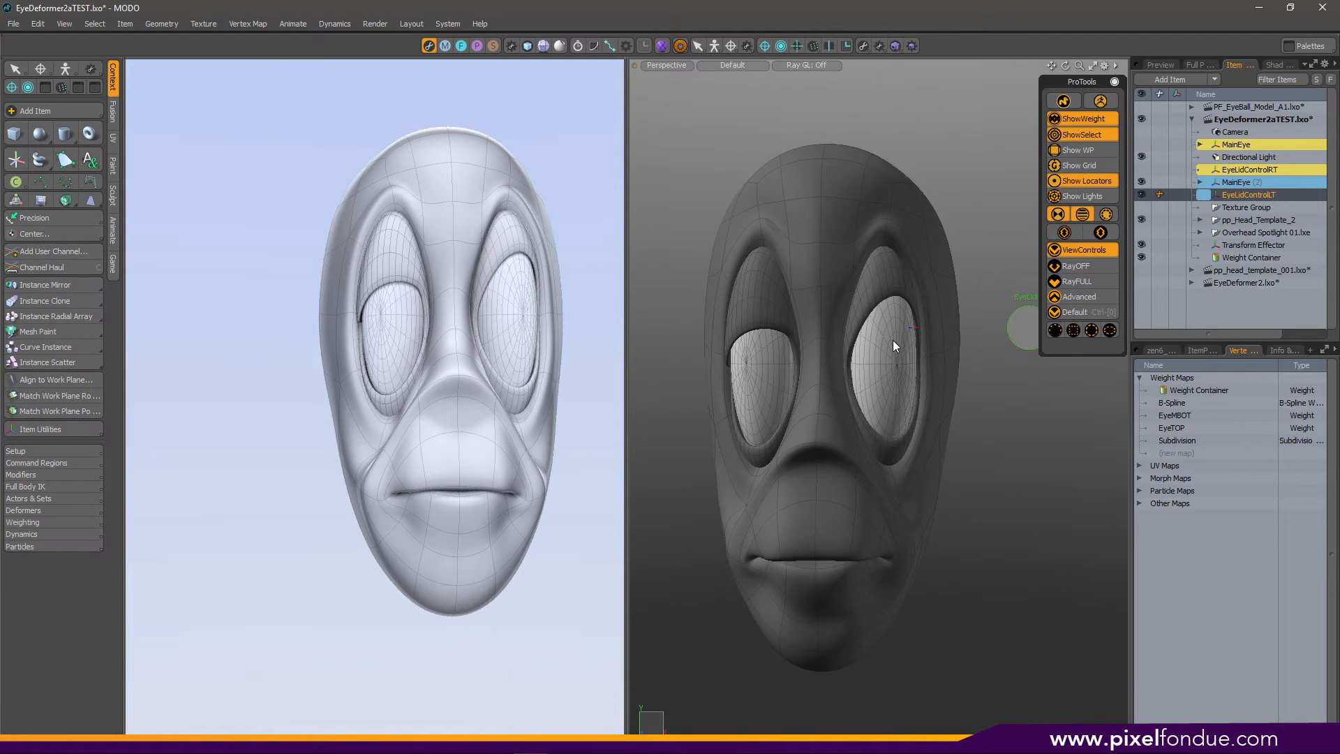
pyautogui.click(884, 346)
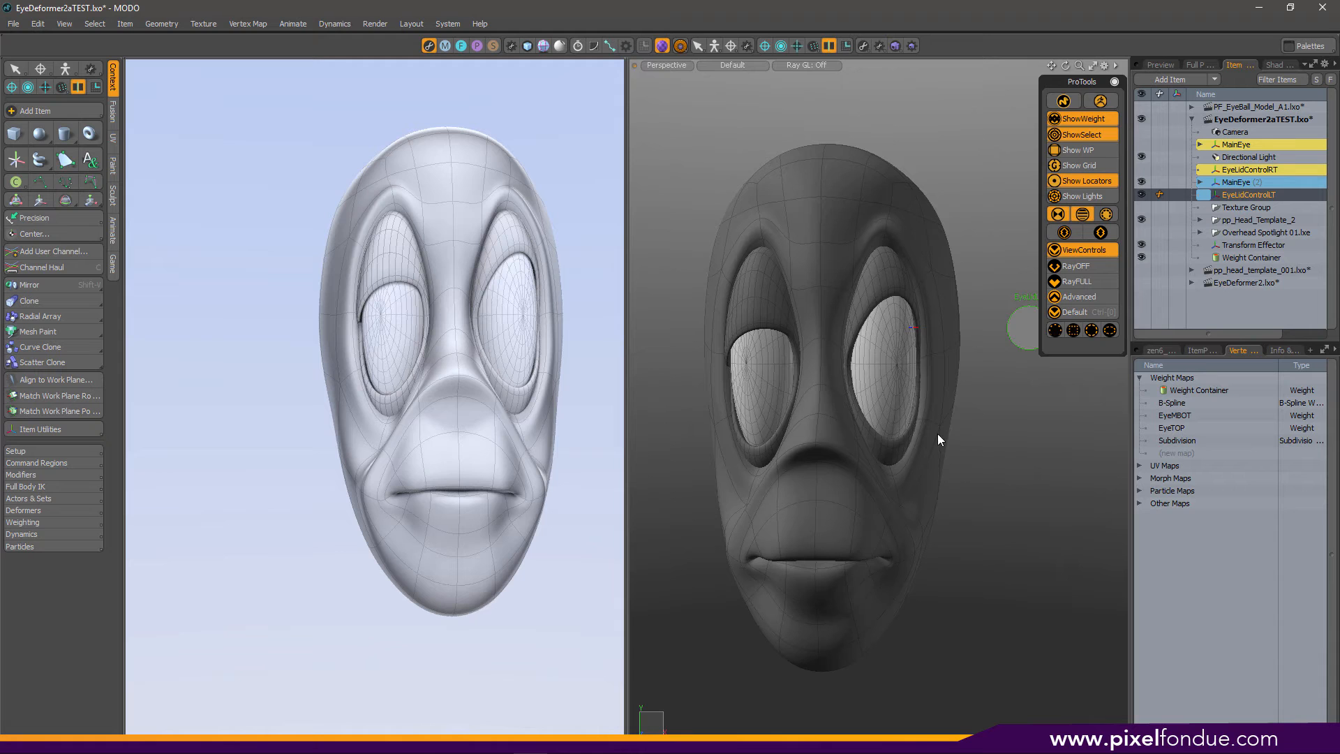
pyautogui.click(901, 461)
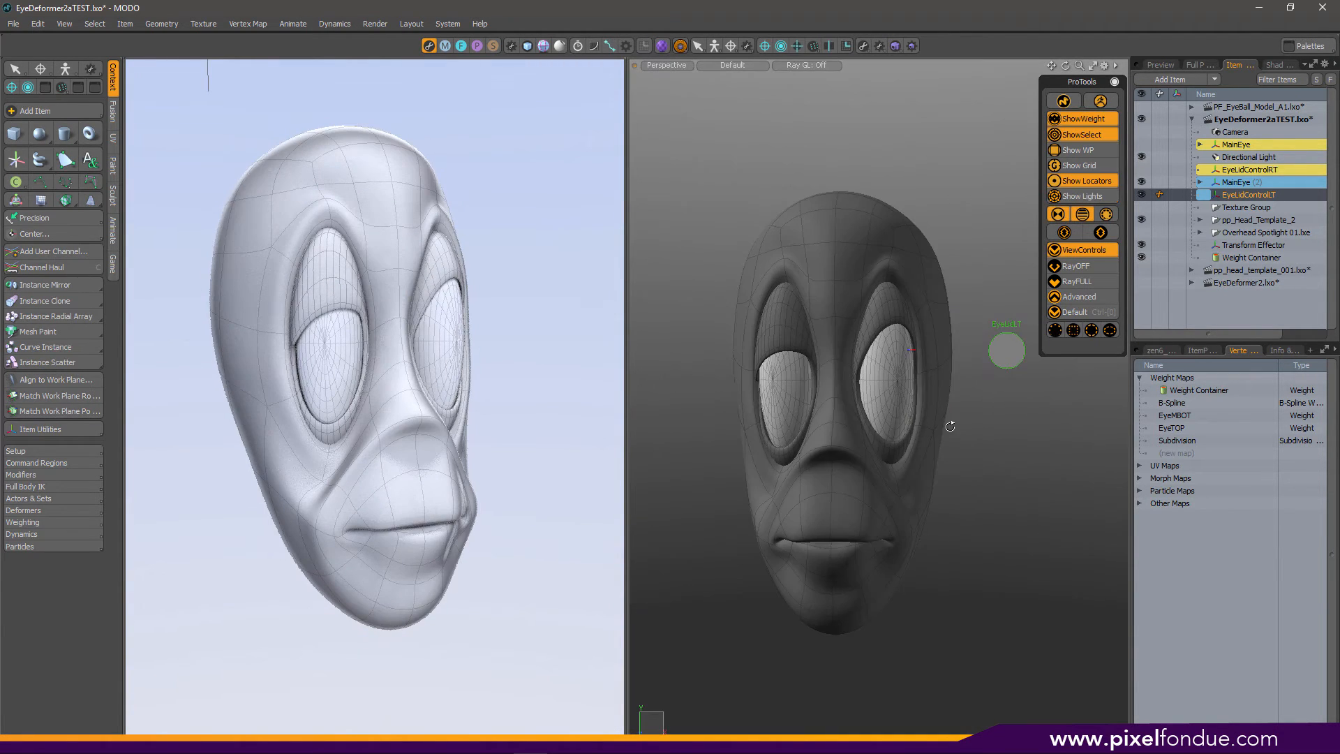
pyautogui.click(888, 377)
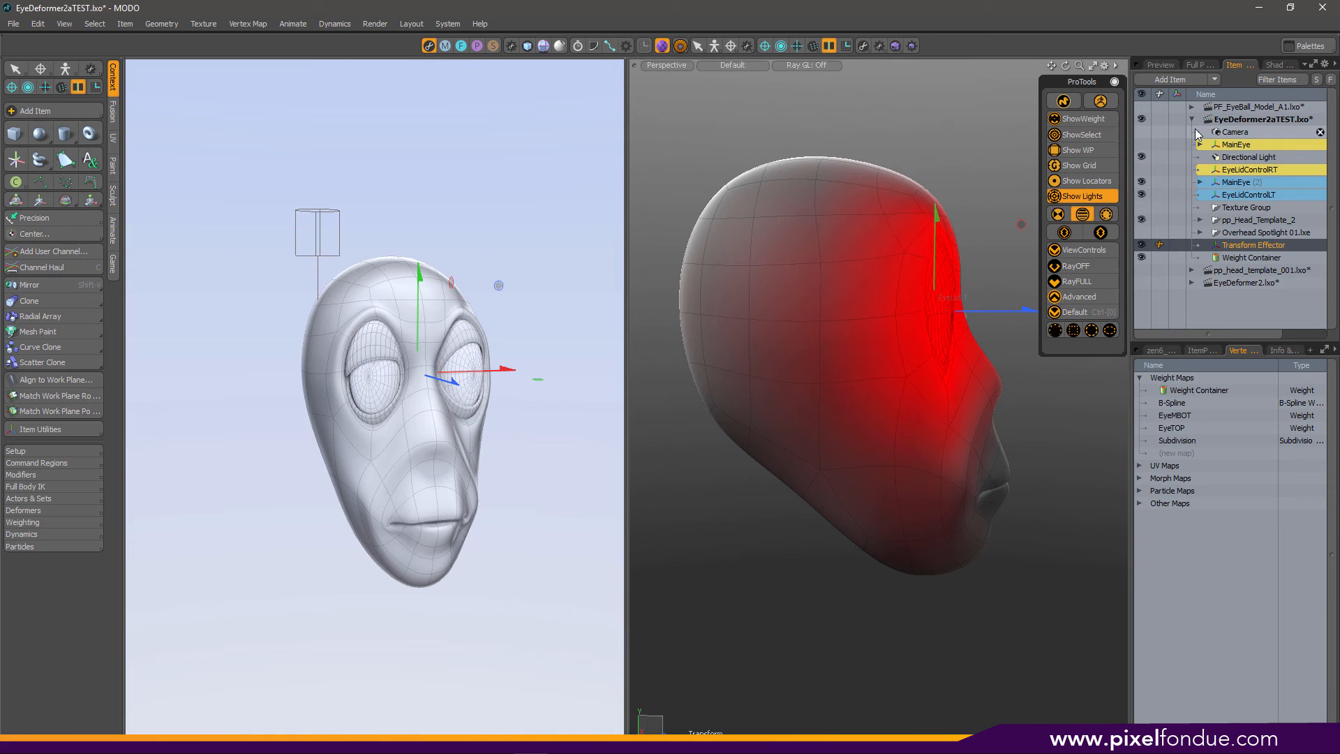
# Collapse EyeDeformer2aTEST.lxo and make PF_EyeBall_Model_A1.lxo the active scene
pyautogui.click(1195, 118)
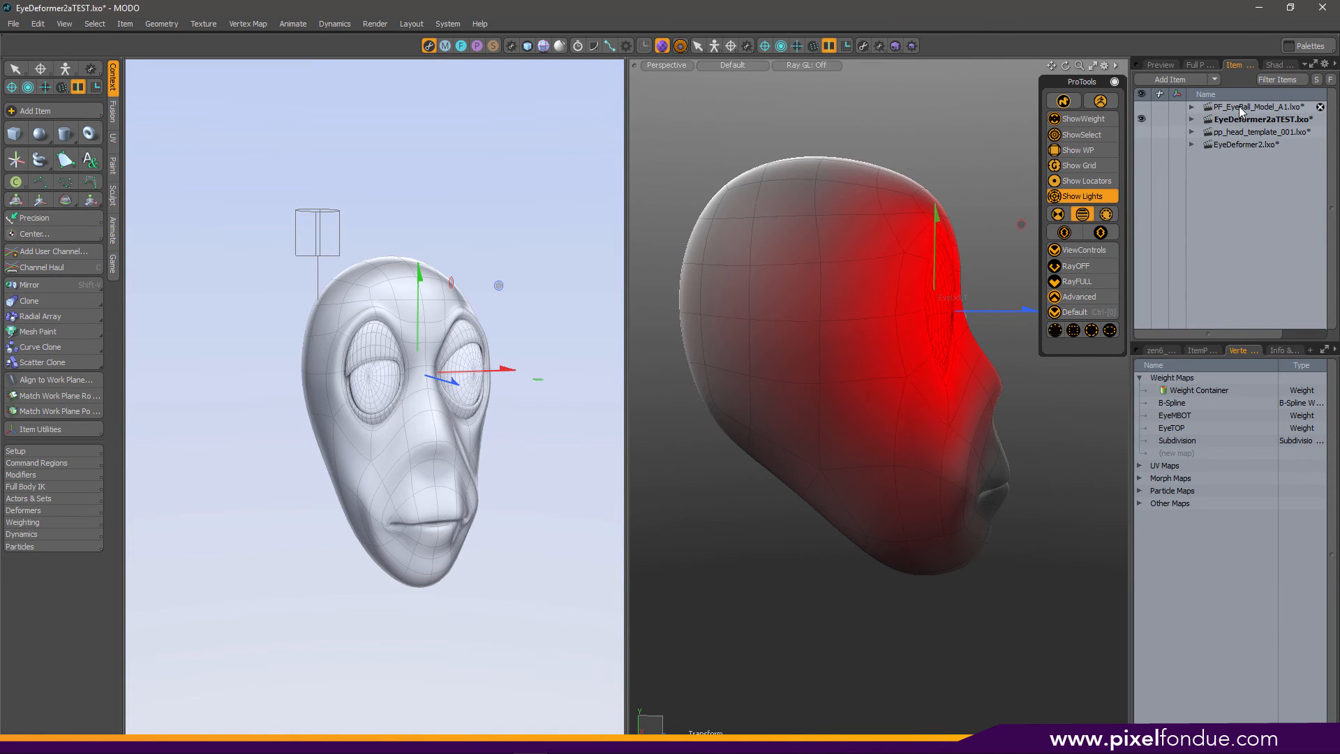
pyautogui.click(1256, 106)
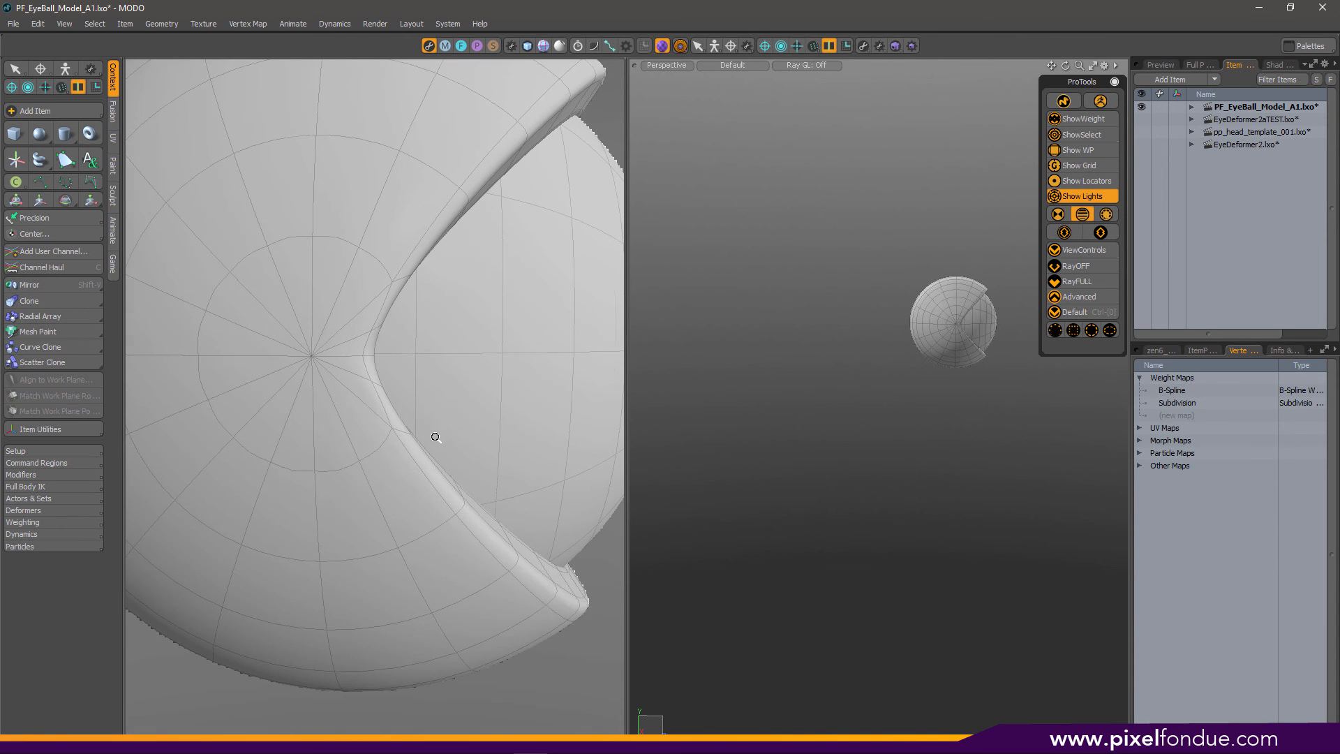
pyautogui.click(951, 323)
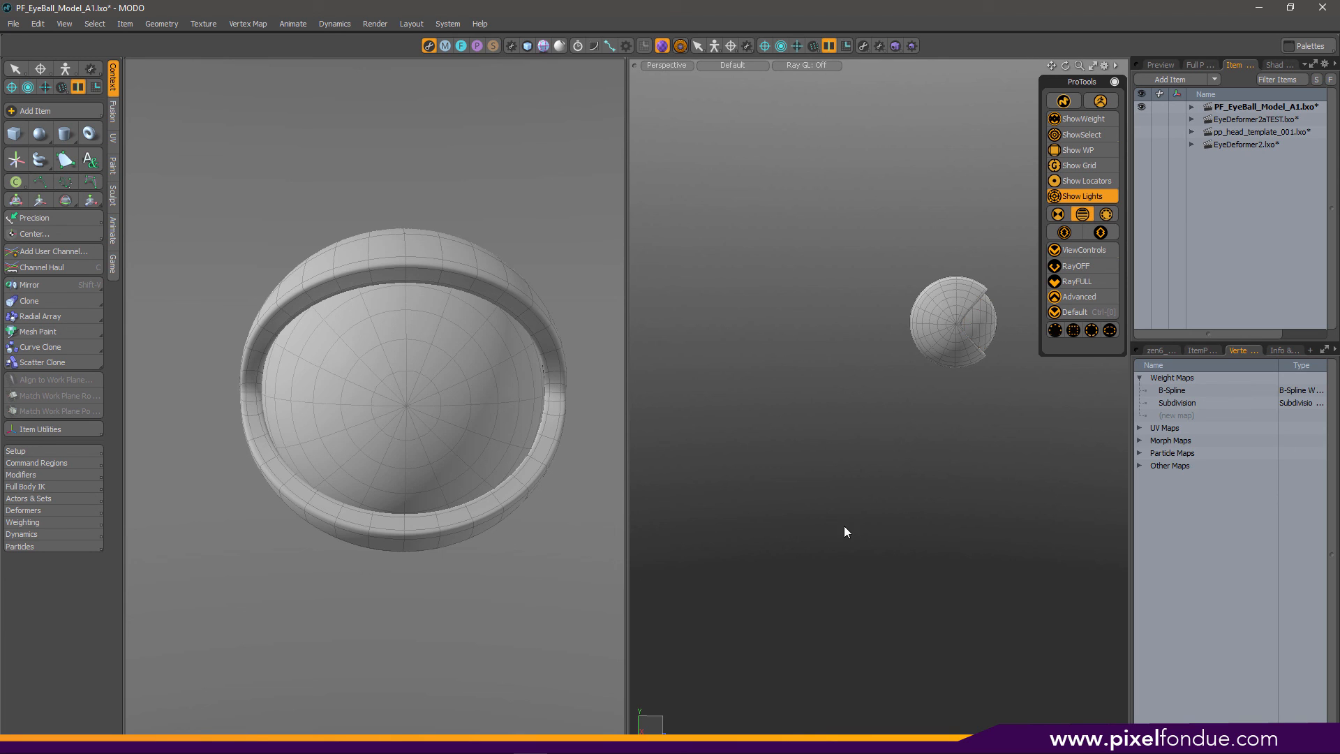
pyautogui.moveTo(689, 487)
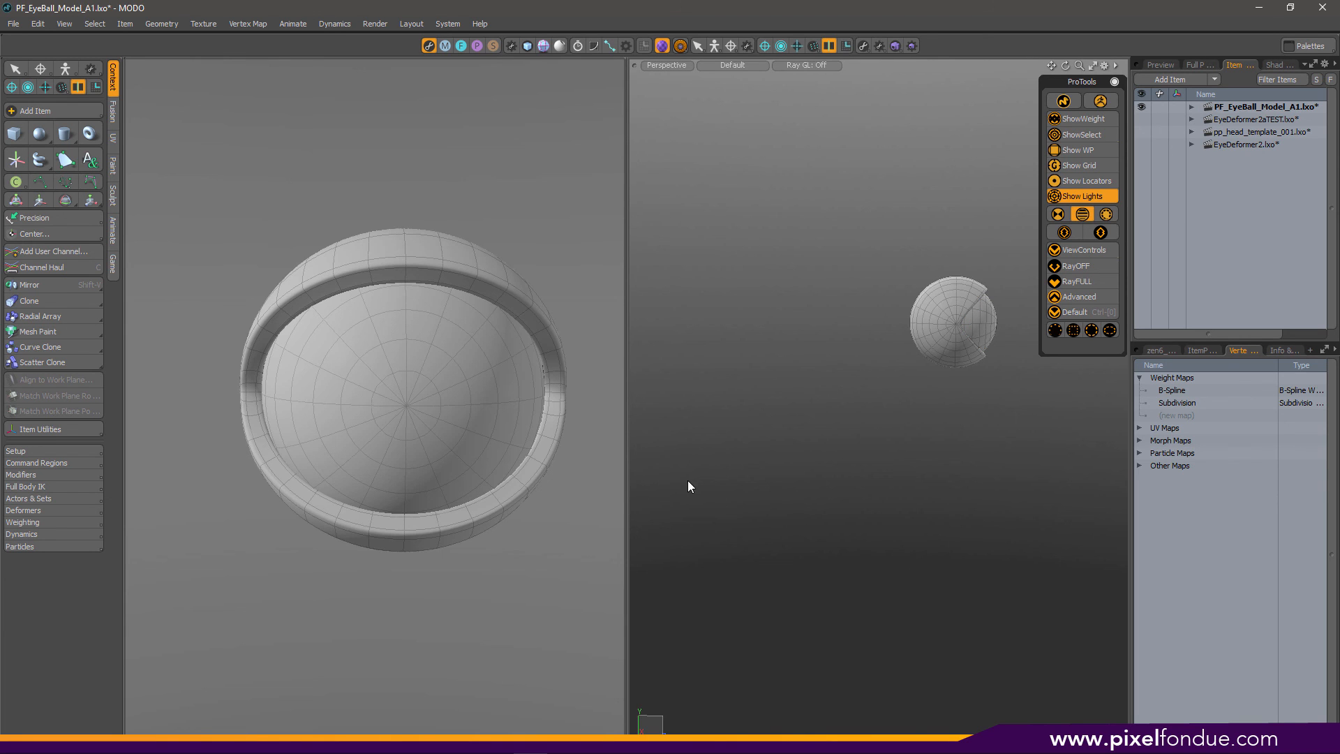